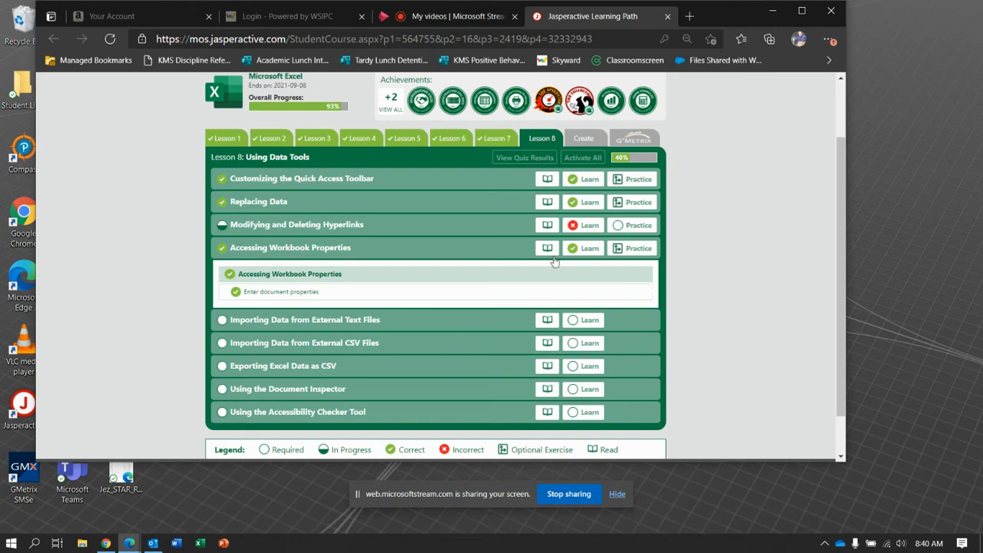
mouse_move(498, 301)
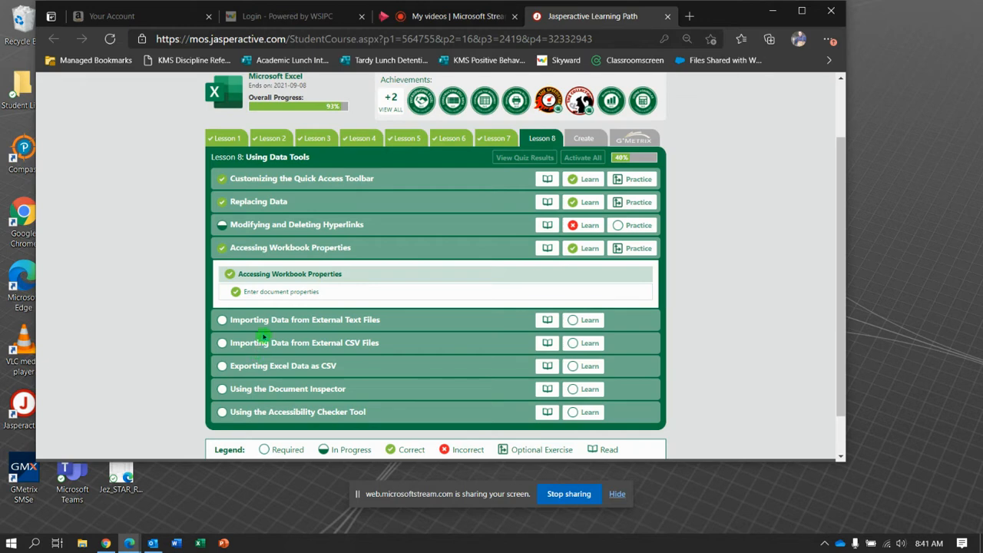
mouse_move(441, 322)
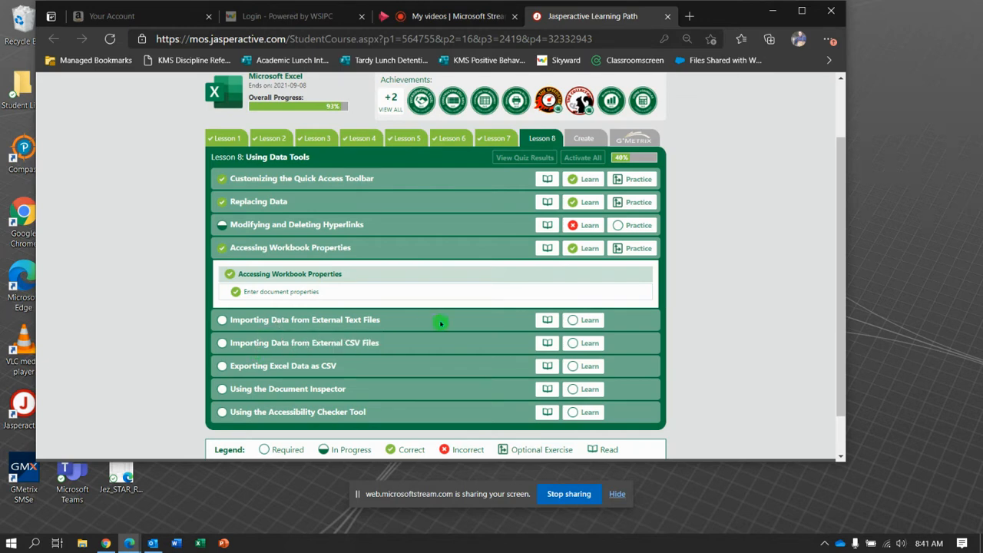
mouse_move(589, 319)
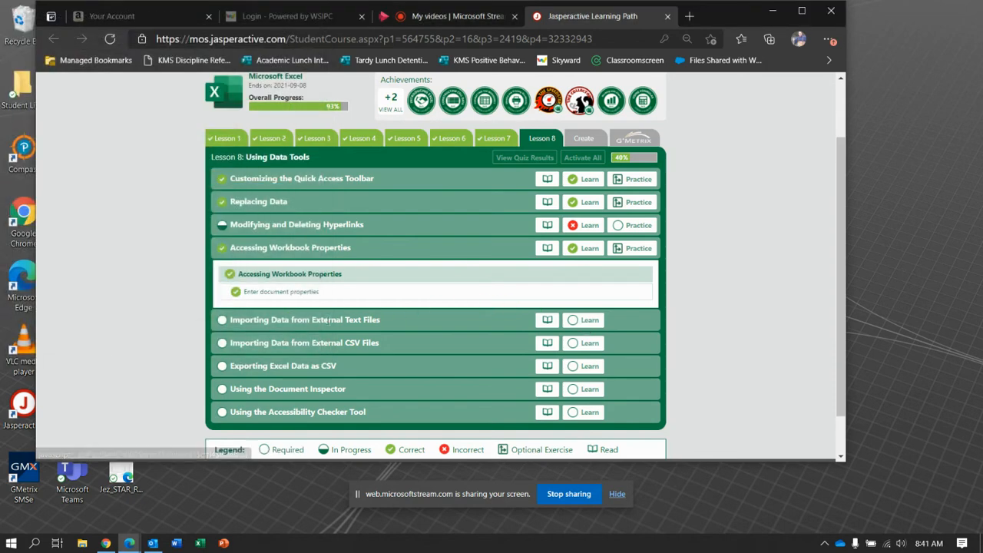
Start the text-file import lesson and bring up the From Text/CSV file chooser.
left_click(456, 15)
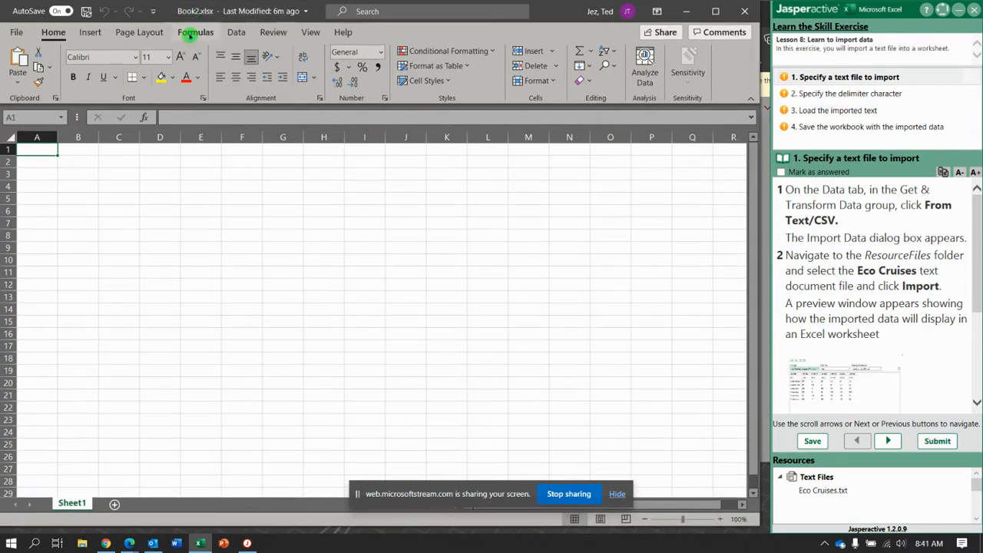
left_click(236, 31)
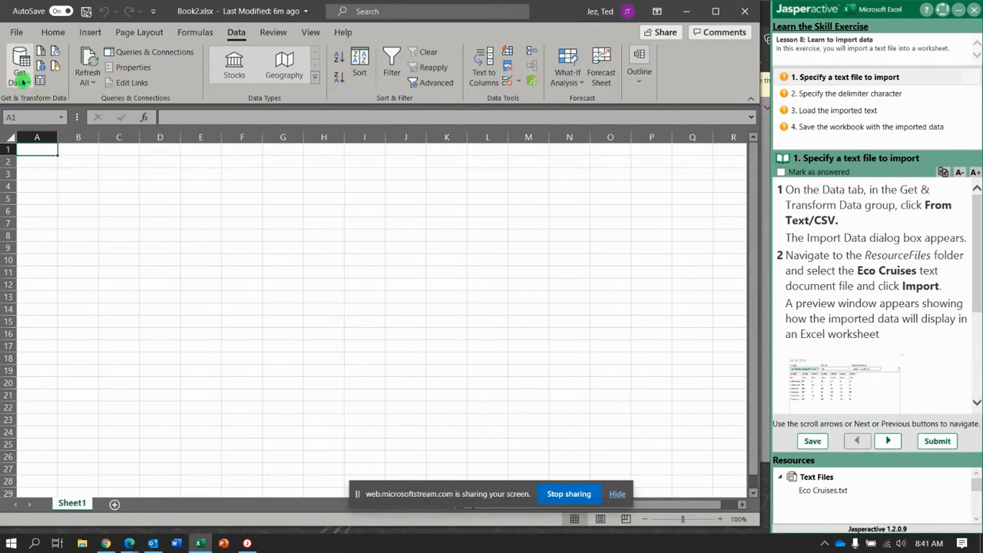
left_click(20, 69)
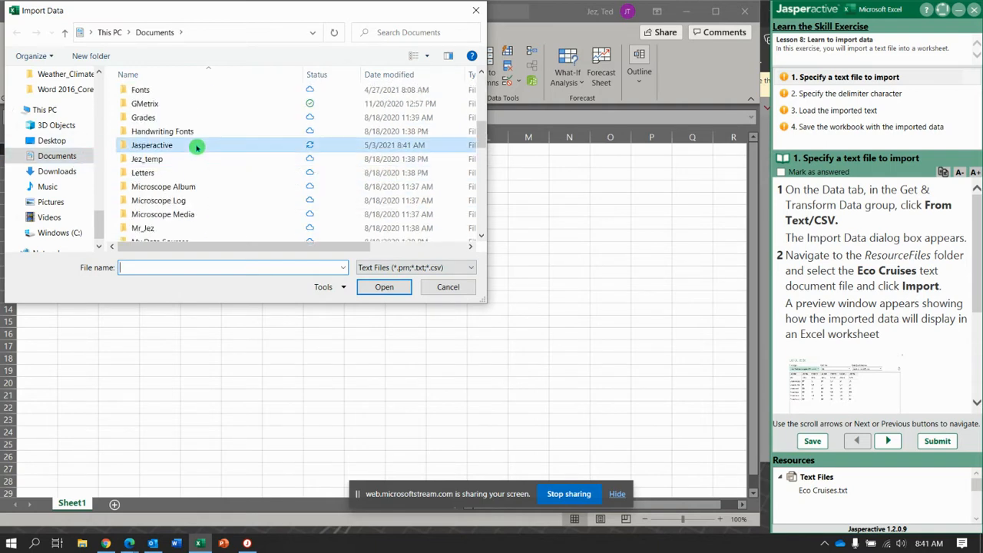
Import Eco Cruises.txt from the Jasperactive ResourceFiles folder.
double_click(151, 144)
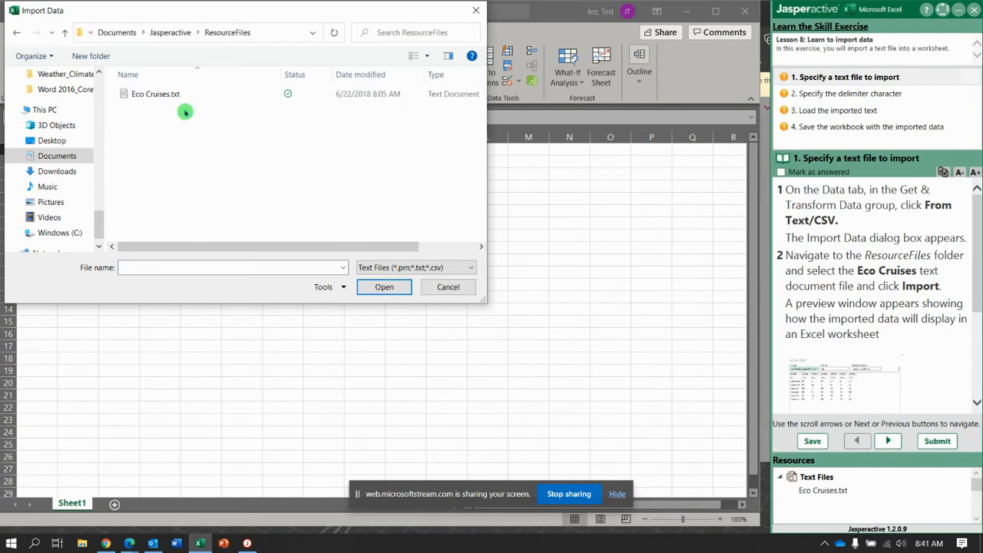
left_click(155, 93)
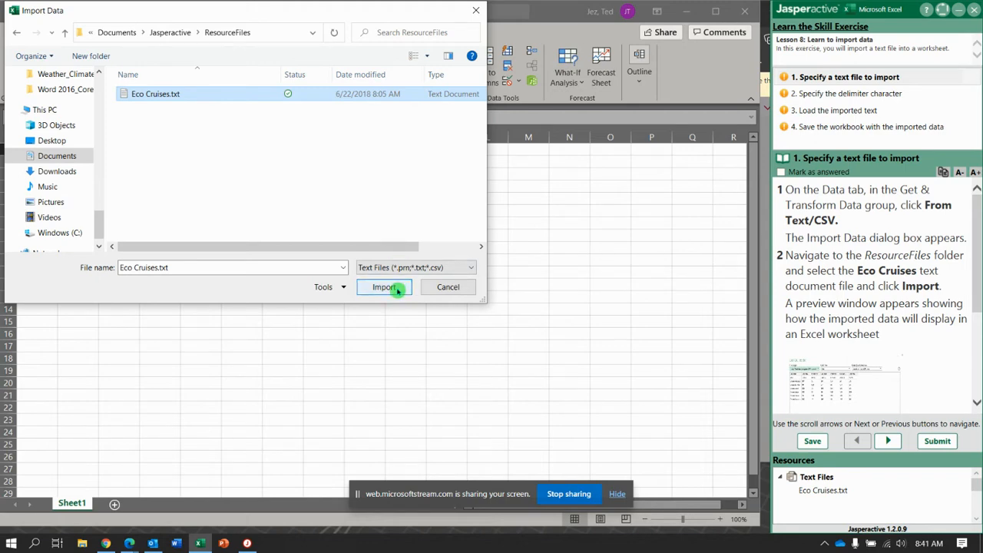
left_click(384, 286)
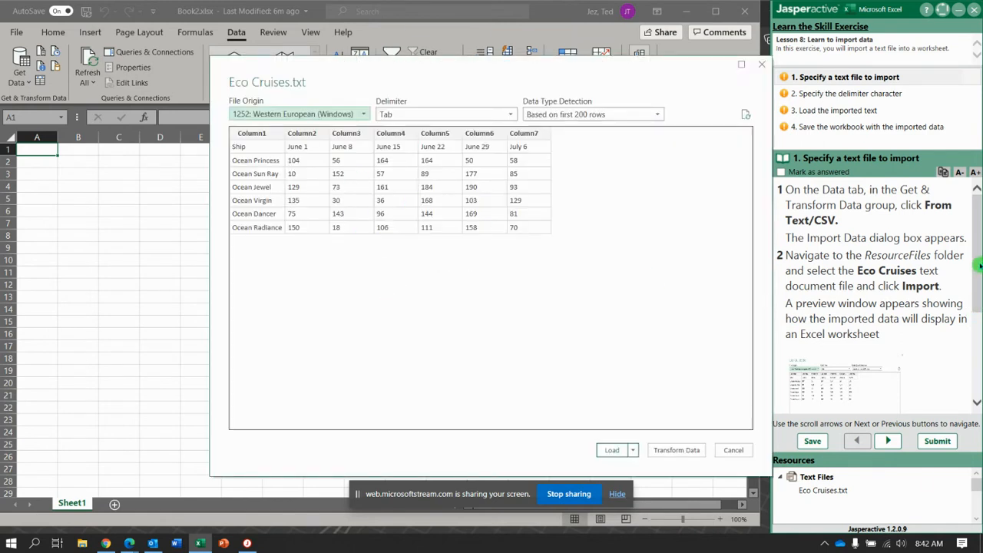
Preview Colon, Comma and Space delimiters, return to Tab, and advance to loading.
left_click(886, 440)
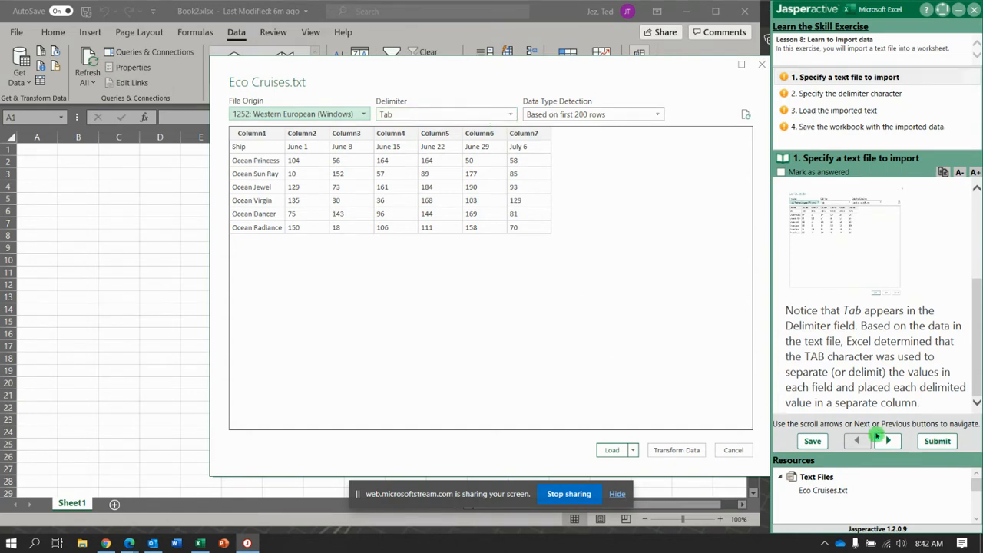
left_click(887, 440)
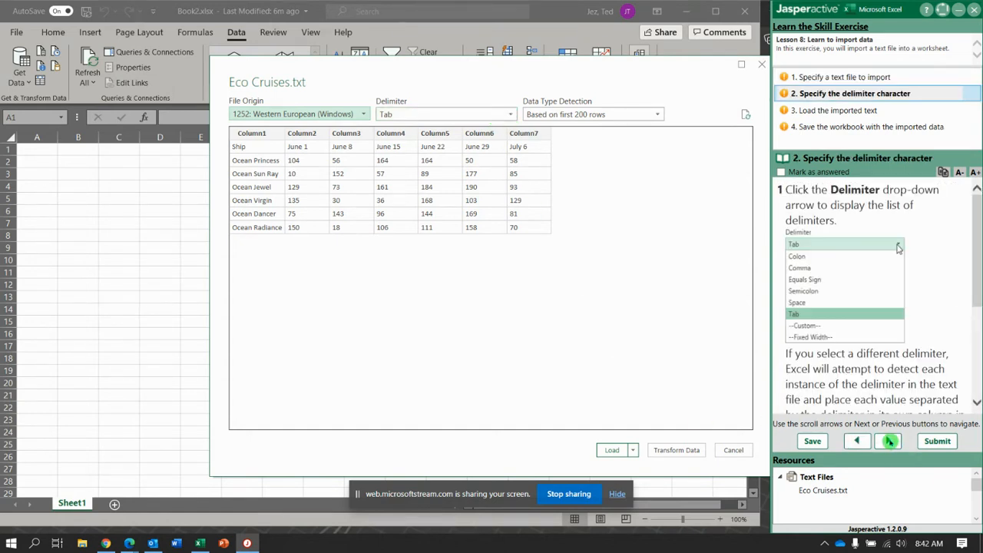
left_click(509, 113)
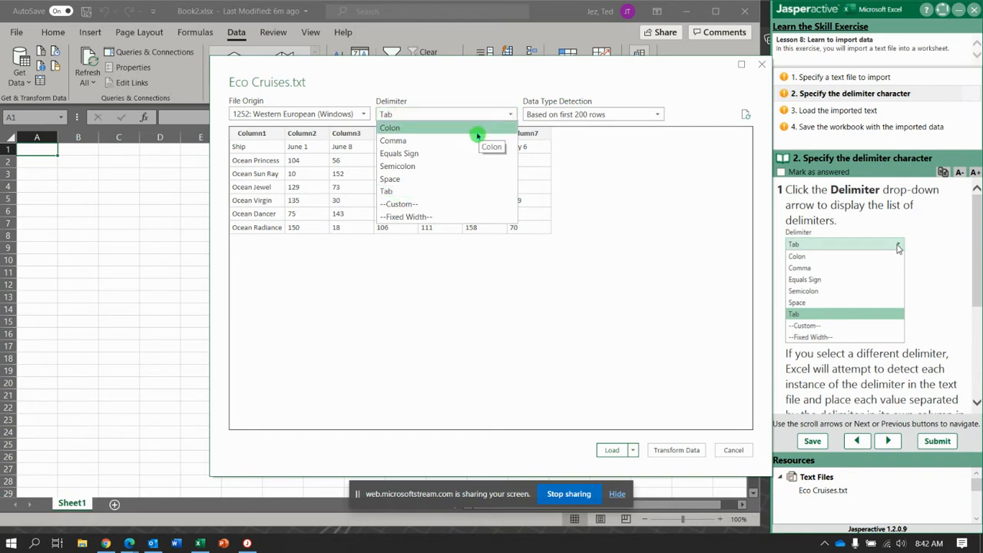
left_click(389, 127)
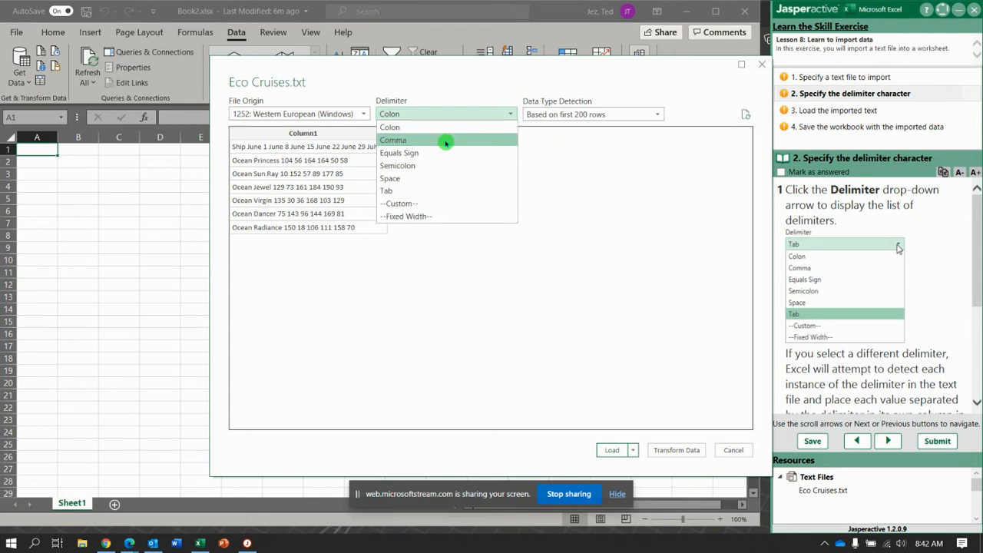
left_click(392, 140)
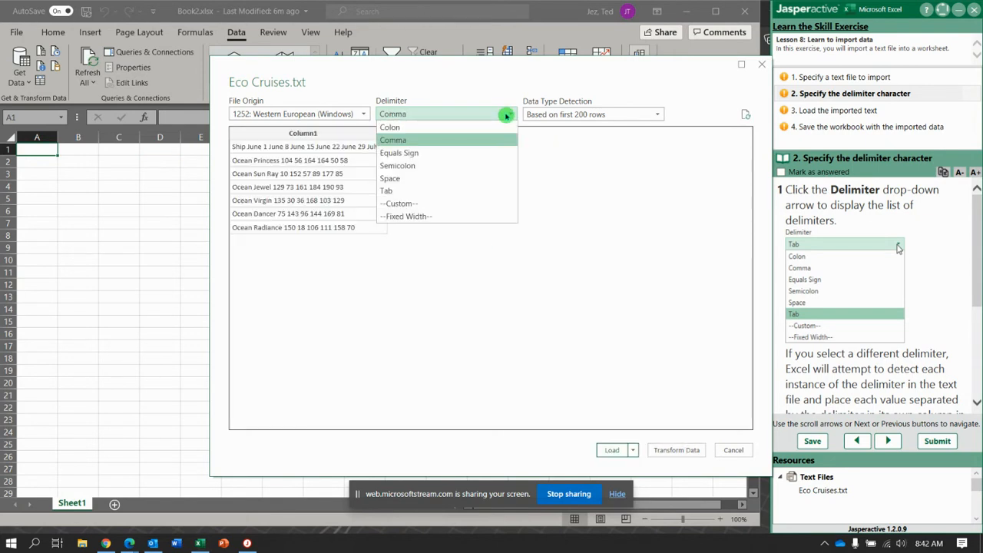
left_click(390, 178)
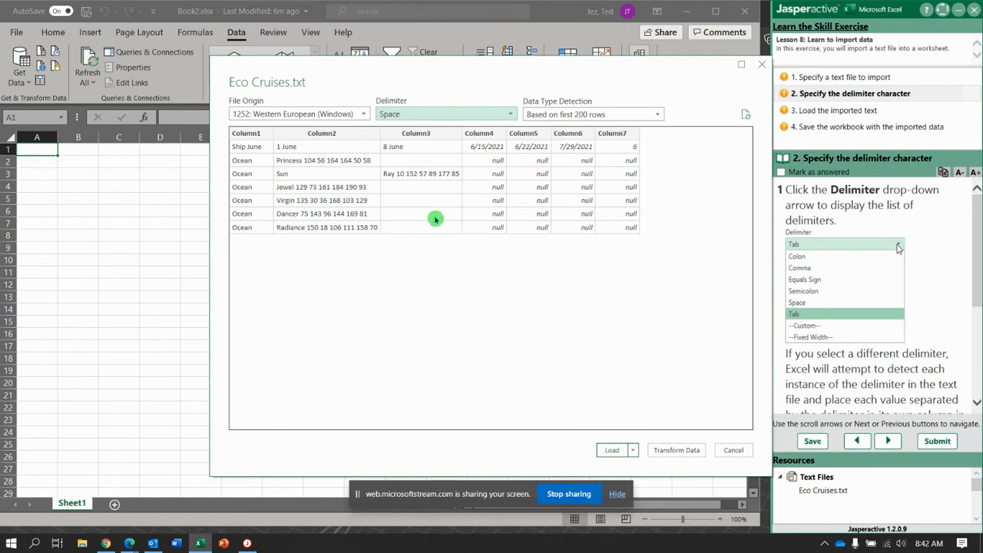
mouse_move(533, 171)
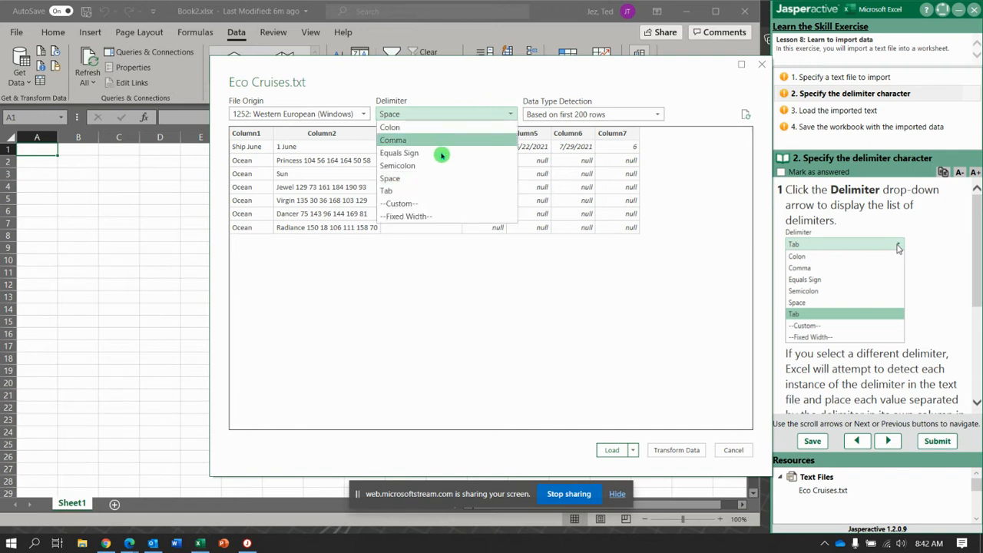
left_click(386, 191)
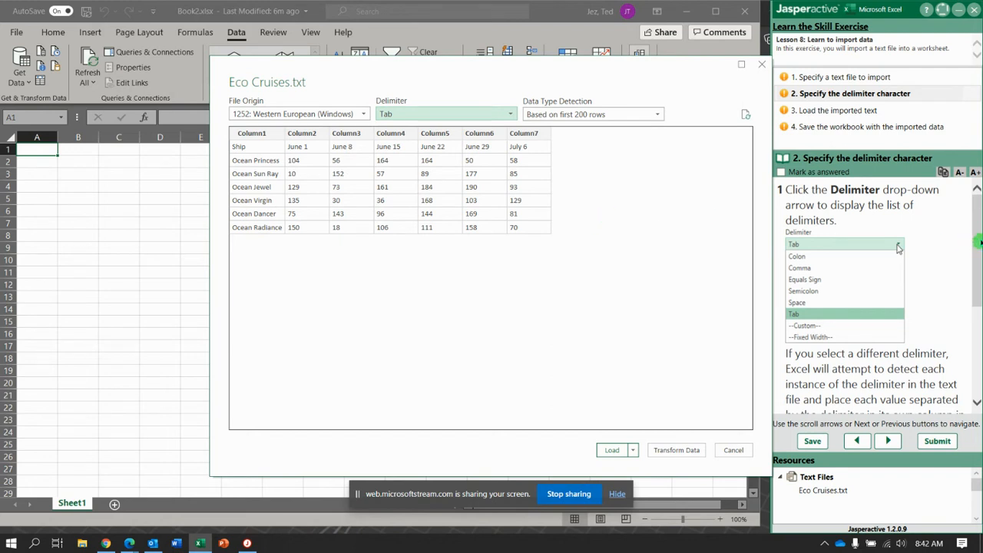
scroll("down", 3)
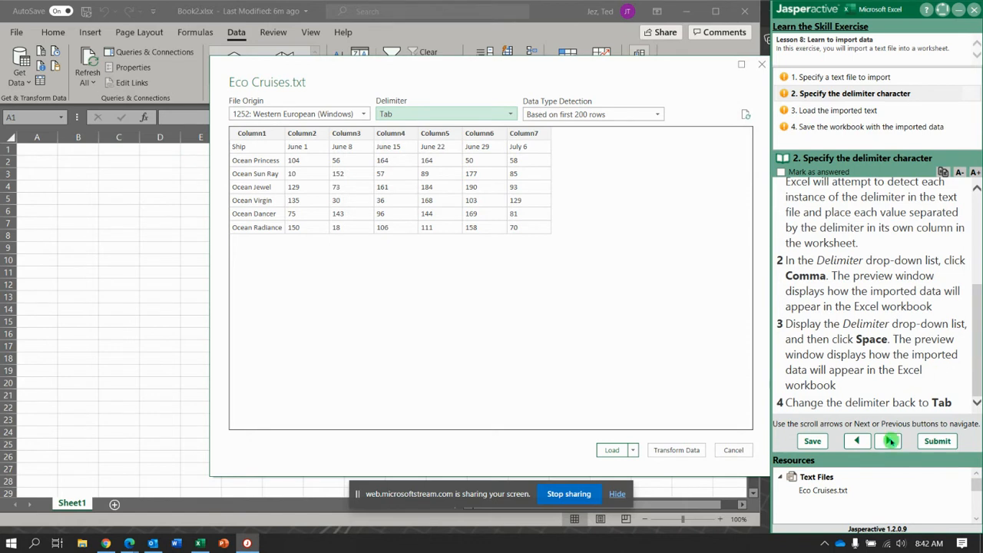
left_click(888, 440)
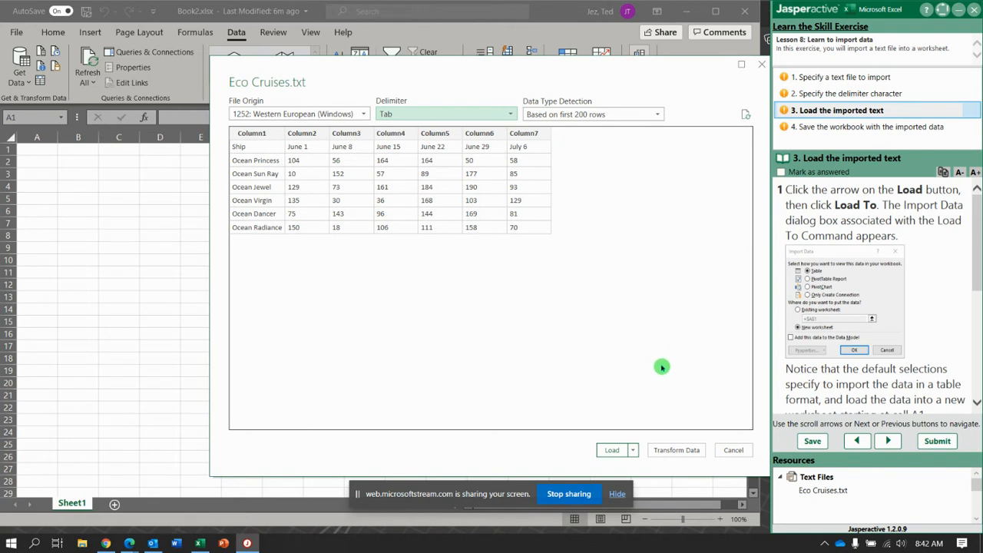
Load the Eco Cruises data as a table into the existing worksheet at $A$1.
left_click(632, 450)
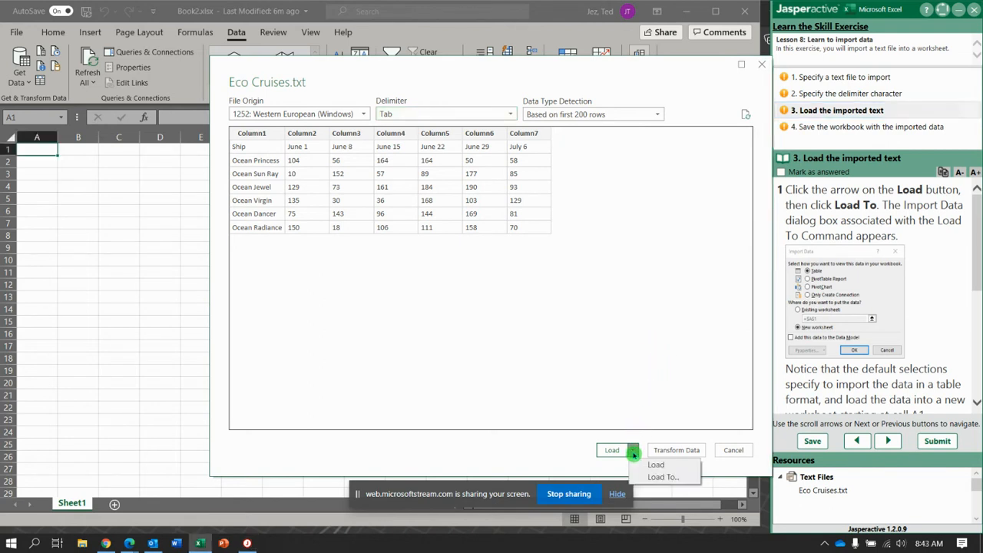
mouse_move(662, 477)
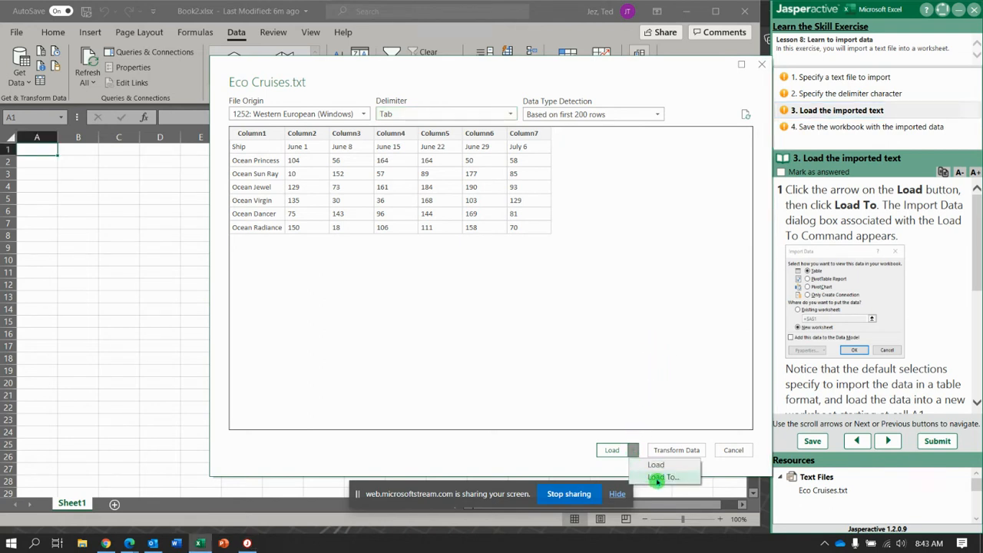
left_click(662, 477)
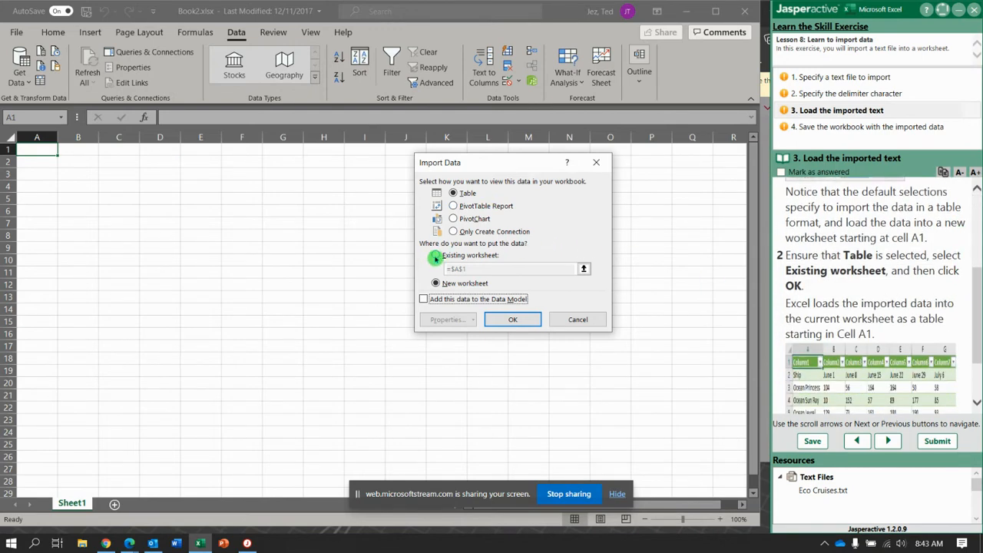
left_click(435, 255)
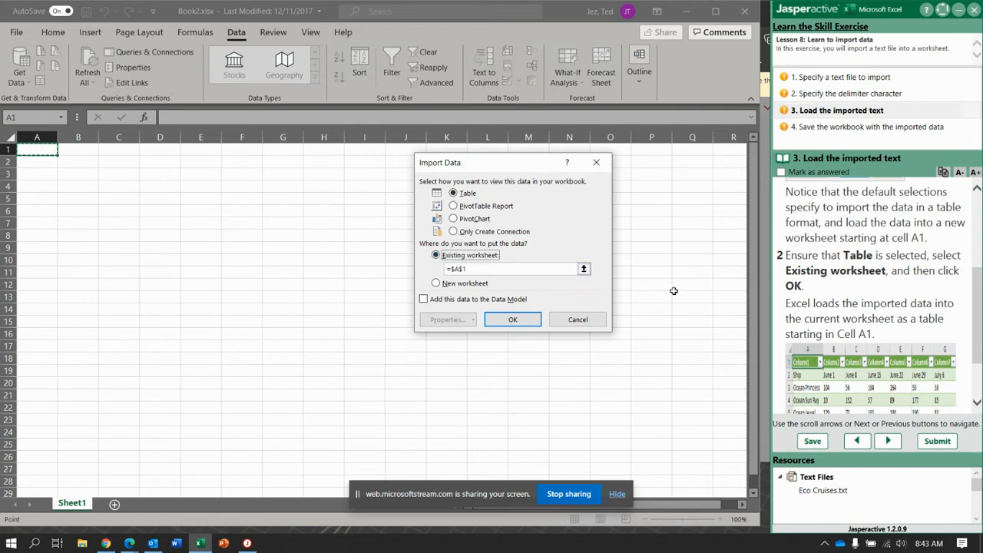
left_click(512, 319)
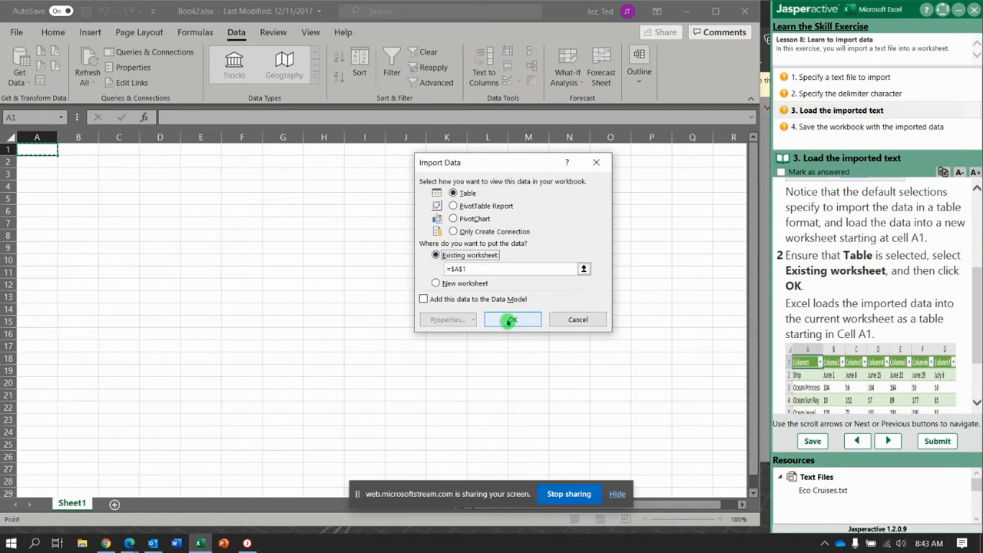
left_click(511, 319)
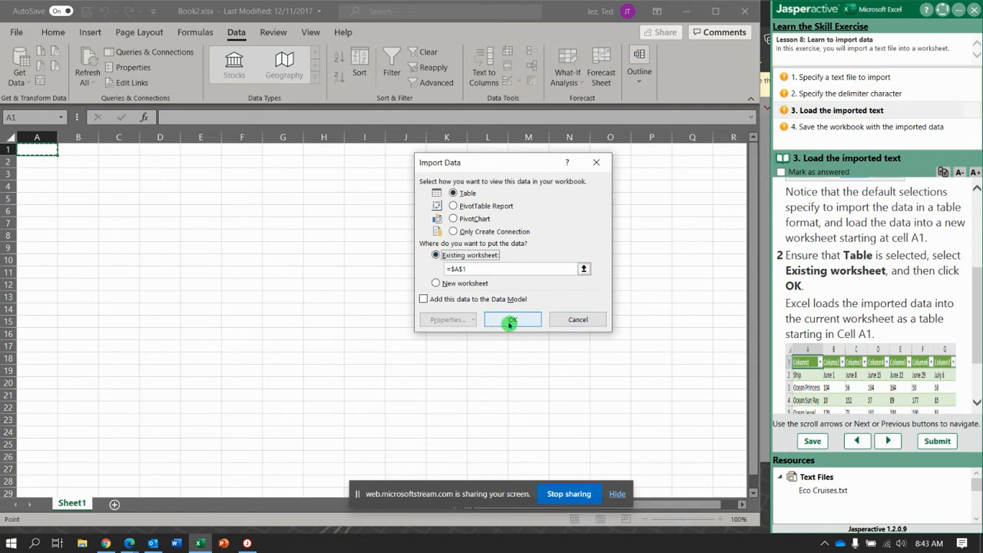
left_click(511, 319)
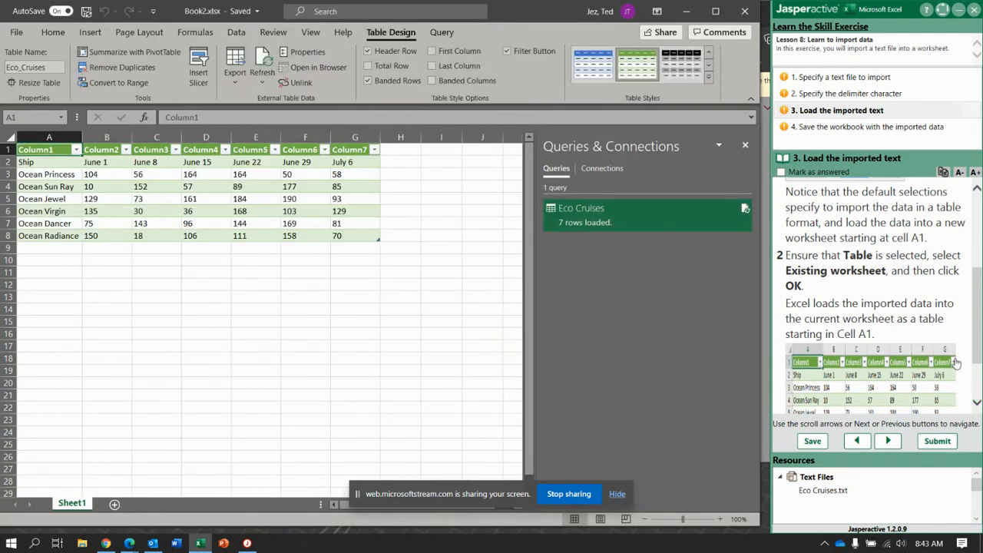
Advance the Jasperactive instructions to step 4, the workbook-saving step.
scroll("down", 3)
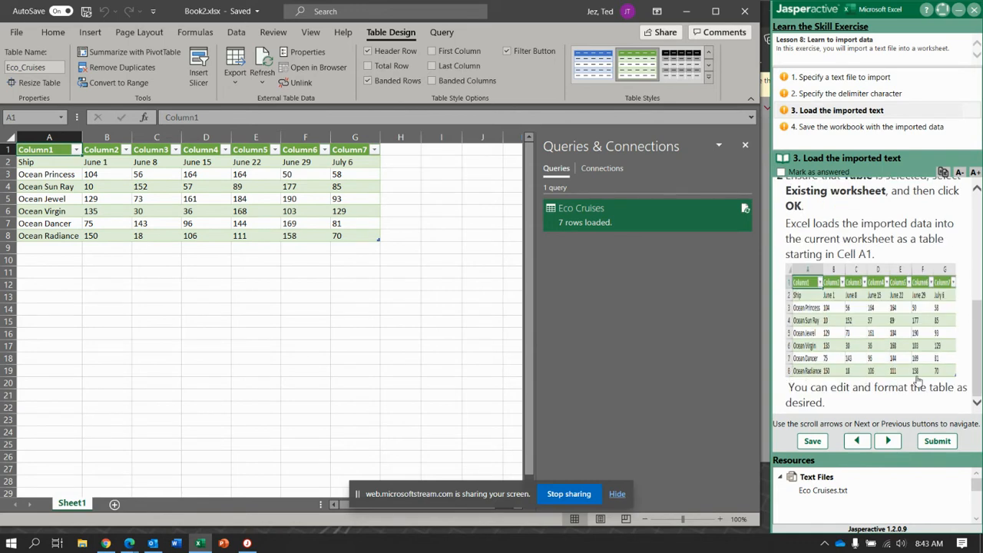
left_click(887, 439)
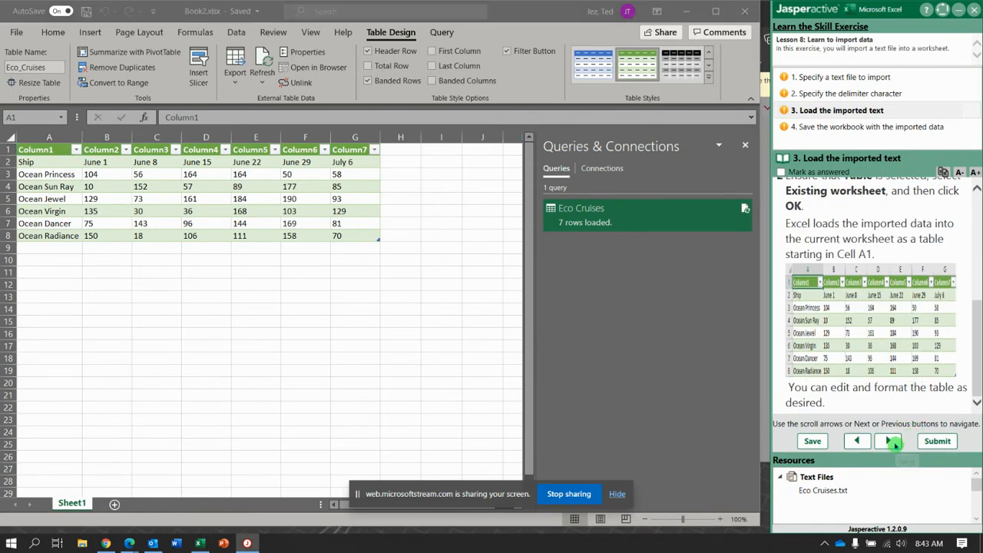
left_click(887, 440)
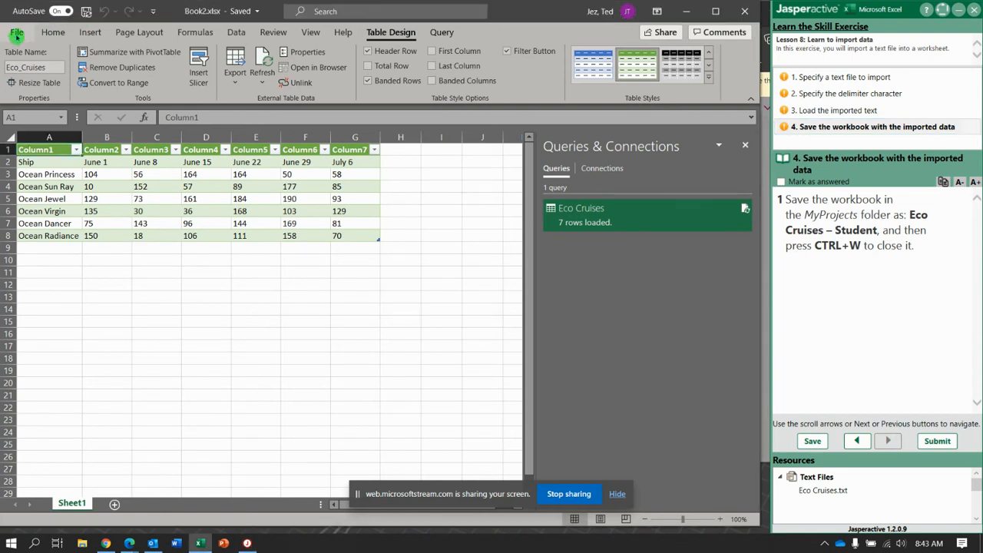
left_click(16, 32)
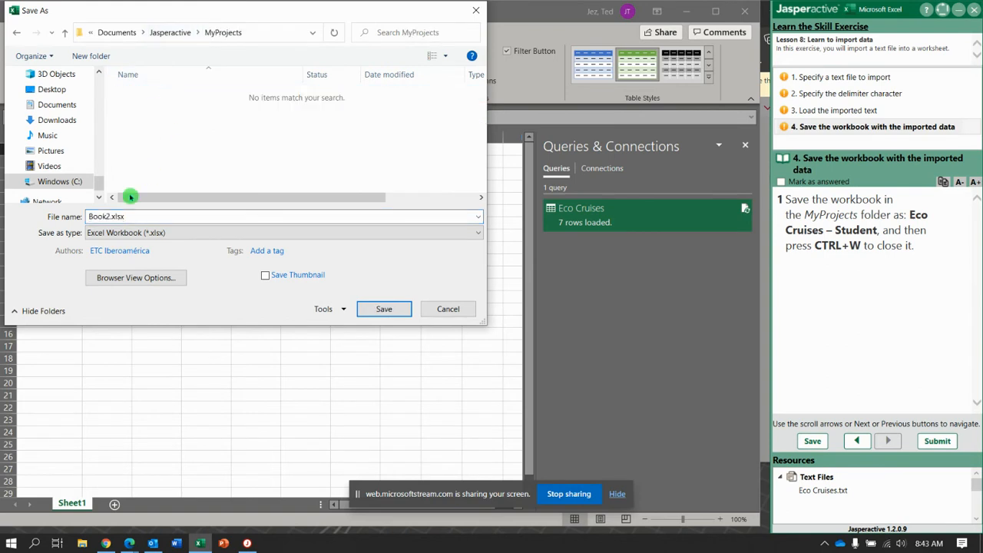
Save as 'Eco Cruises - Student' in MyProjects and dismiss the Queries & Connections pane.
left_click(231, 216)
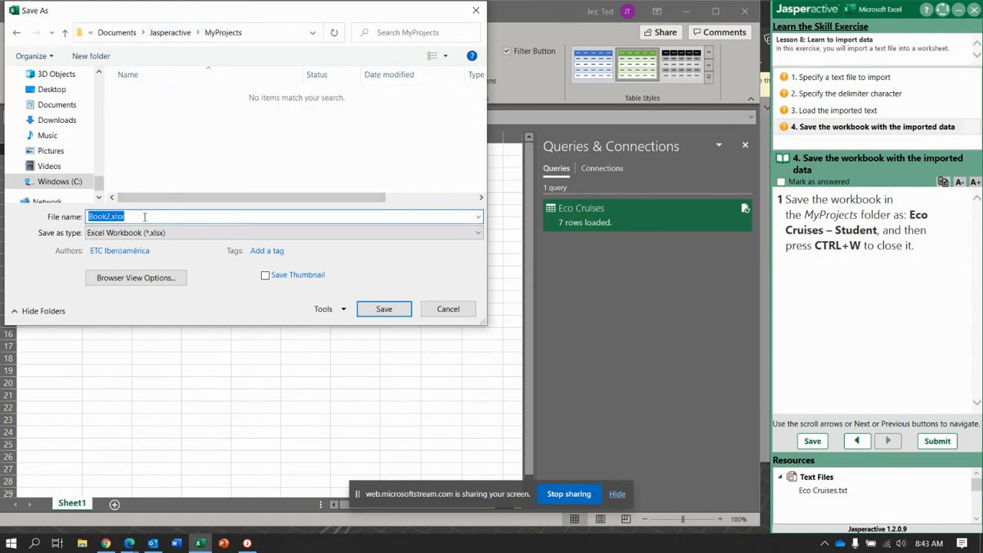
type("Eco")
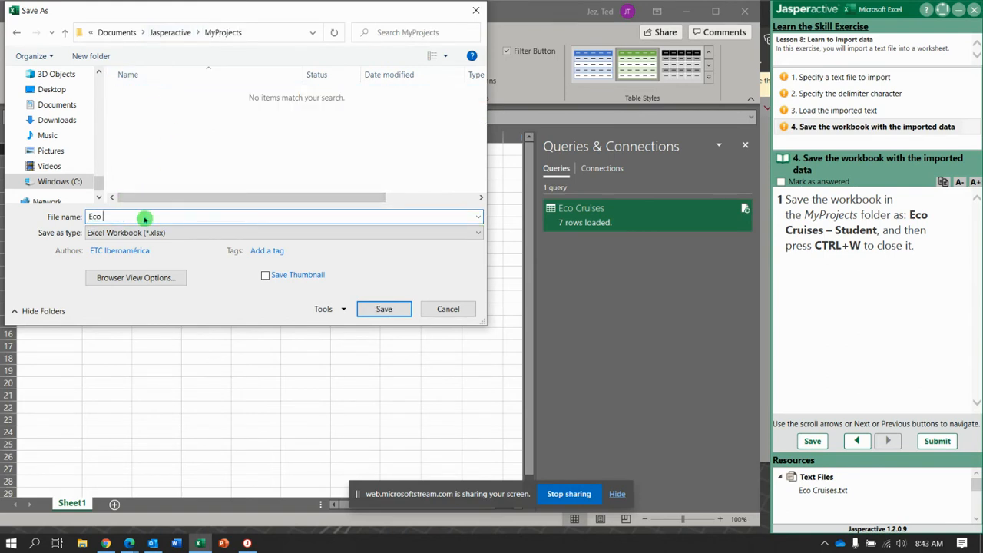
type("Cruises")
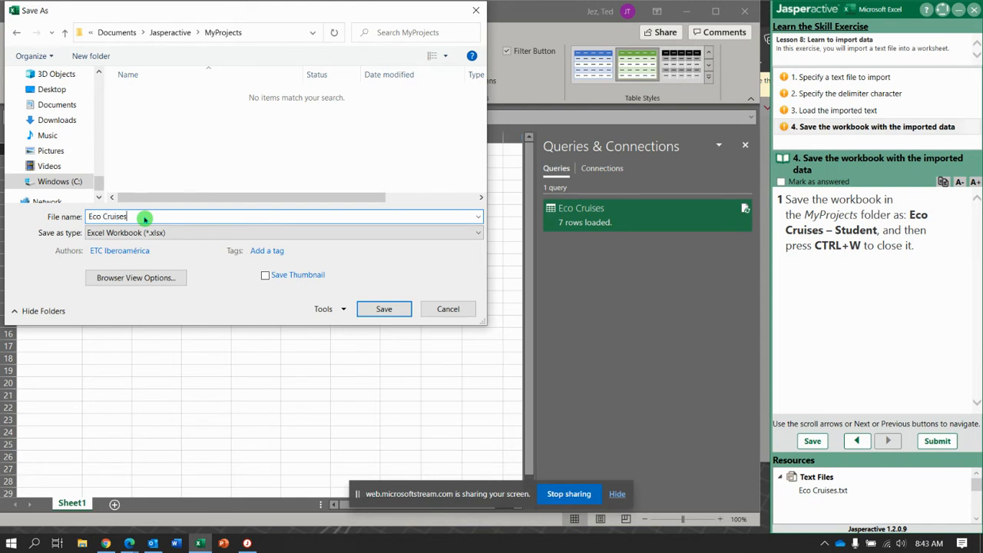
type("– Student")
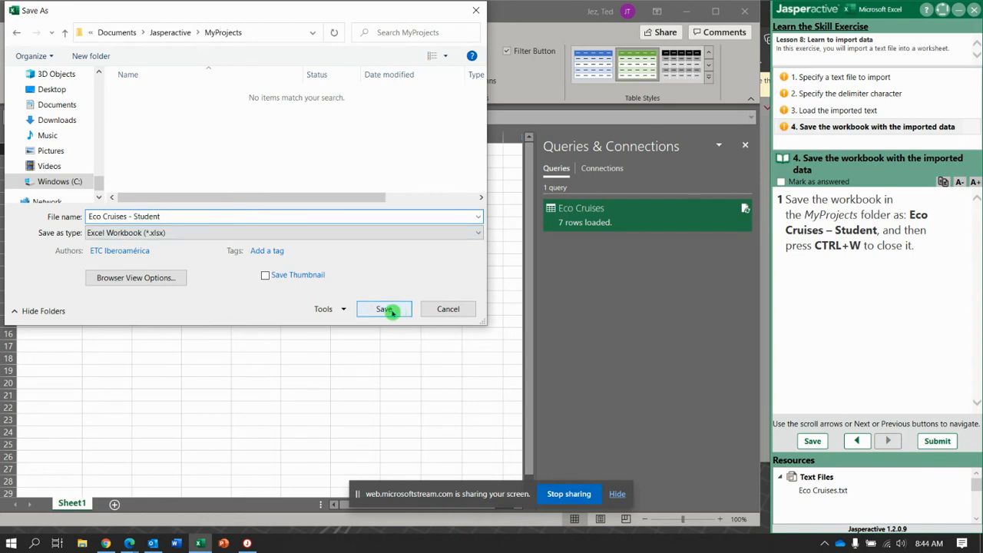
left_click(384, 309)
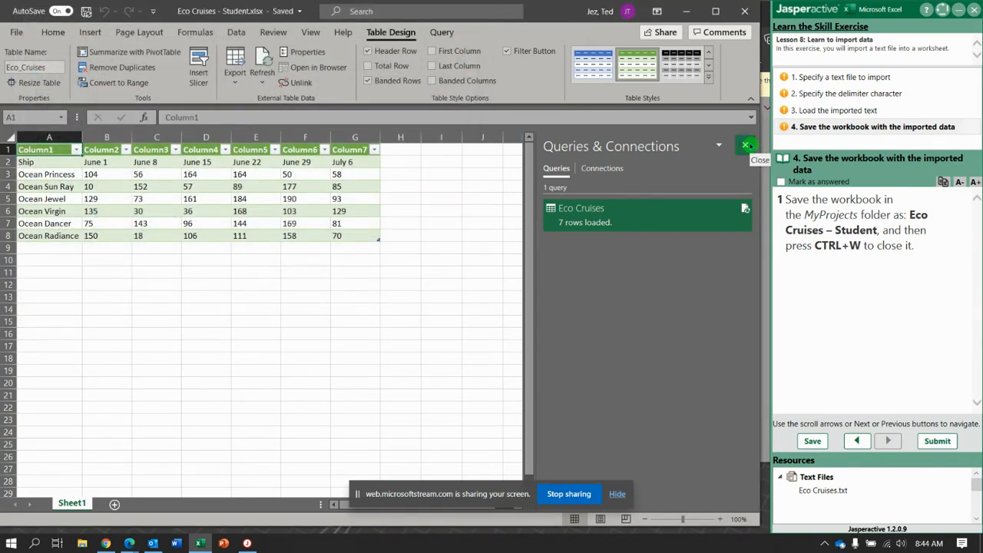
left_click(746, 145)
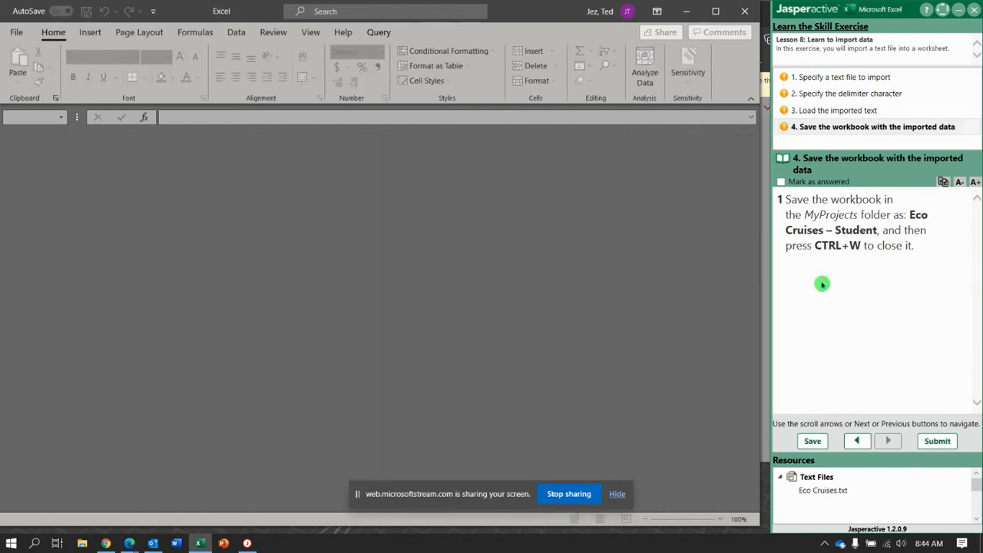
Submit the exercise and confirm sending the results for scoring.
left_click(937, 441)
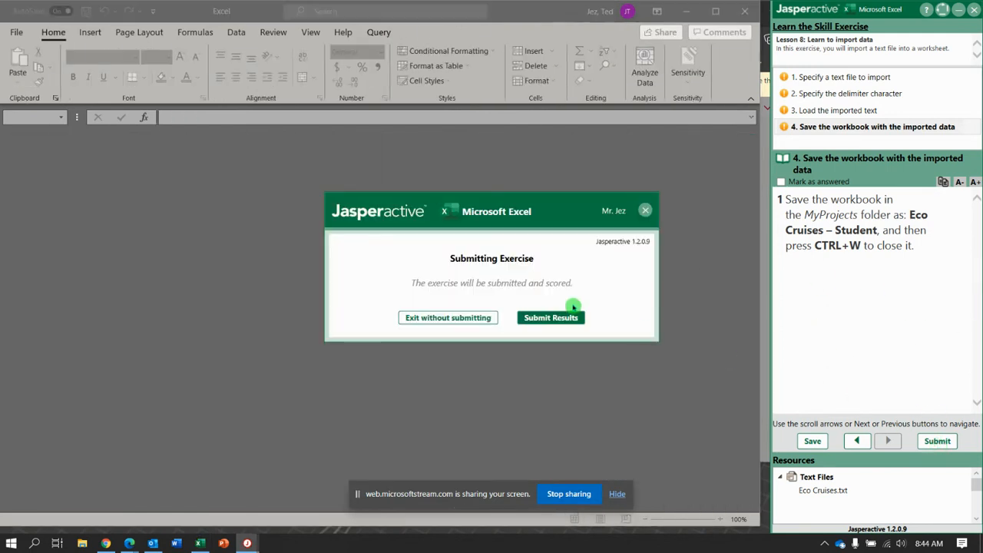
left_click(551, 317)
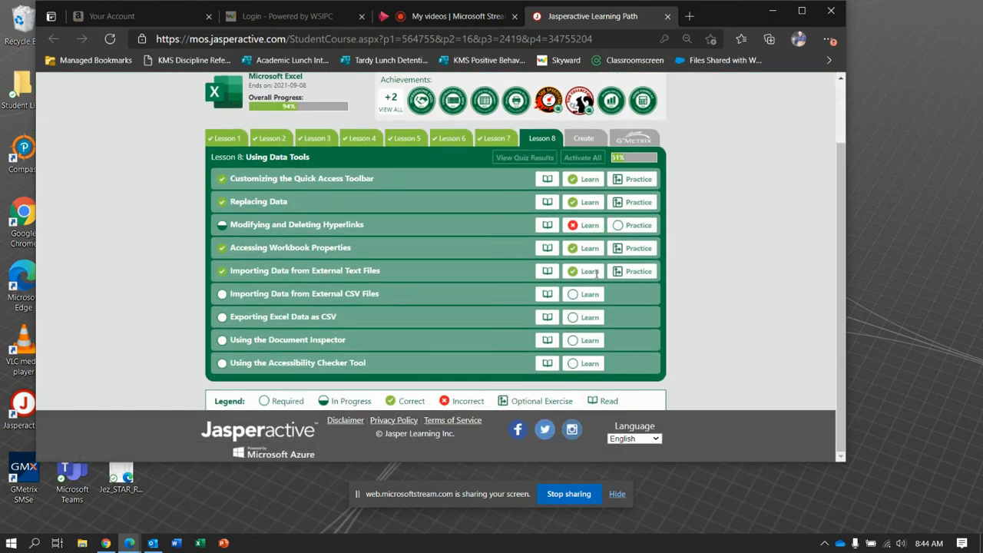
Review the text-file import results and launch the CSV files import exercise.
left_click(305, 270)
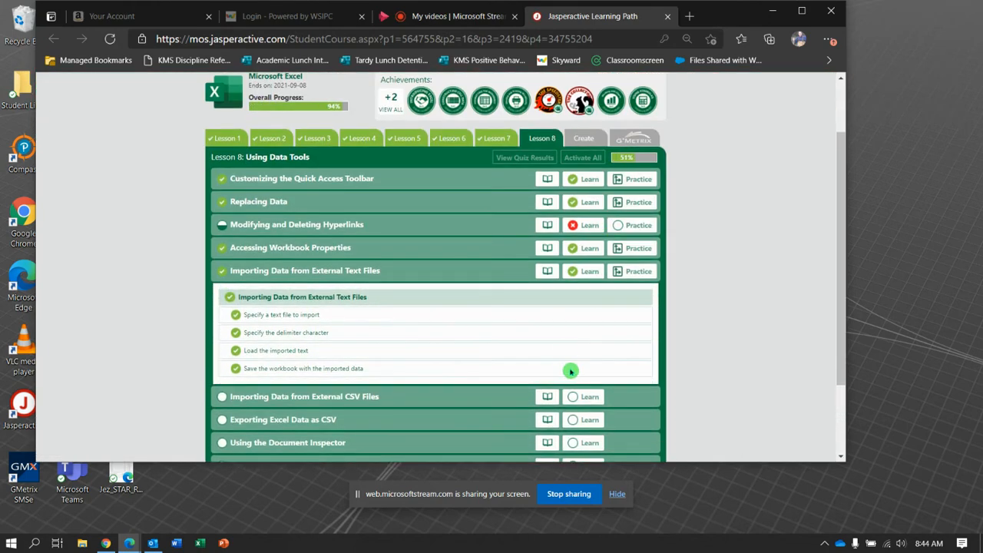
left_click(572, 396)
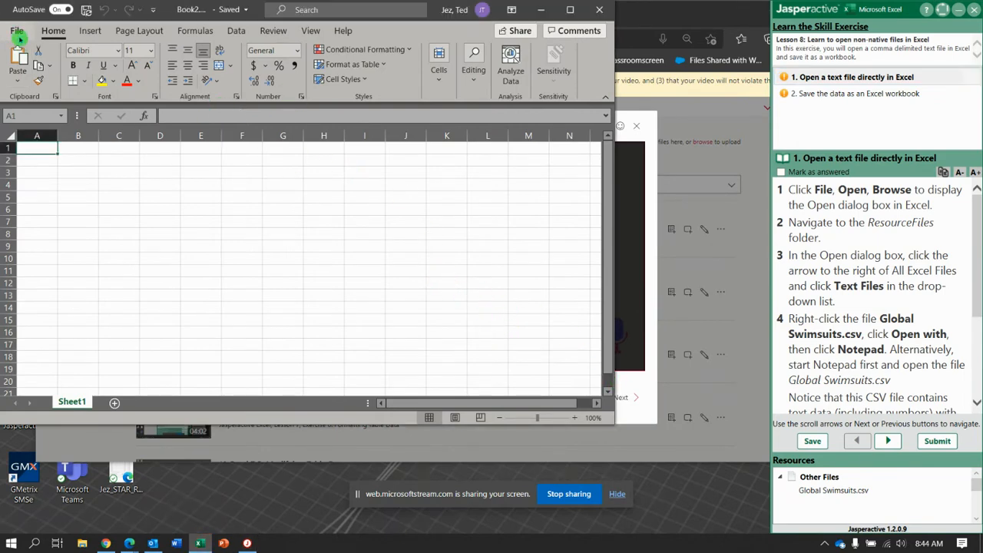
Browse from File > Open > This PC to the Jasperactive ResourceFiles folder.
left_click(17, 30)
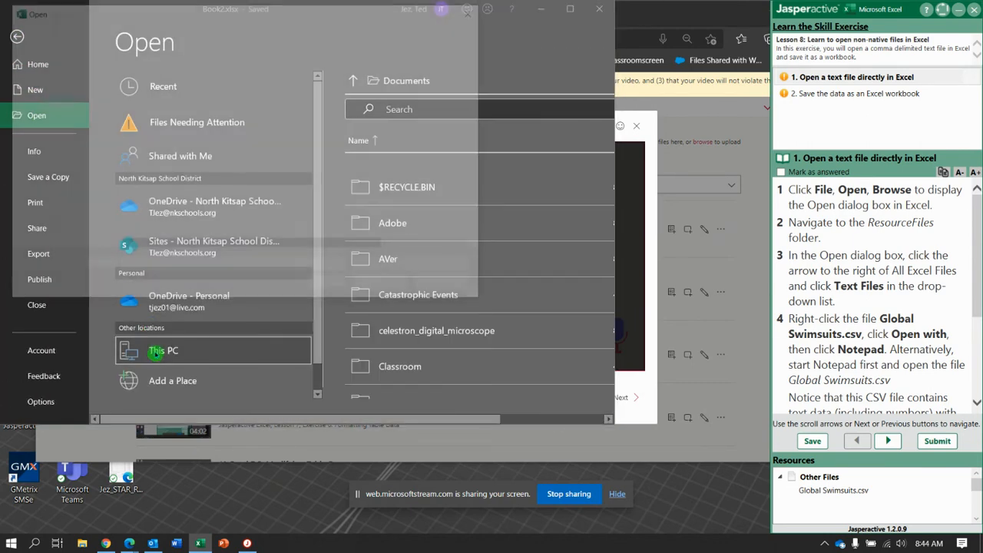
left_click(163, 350)
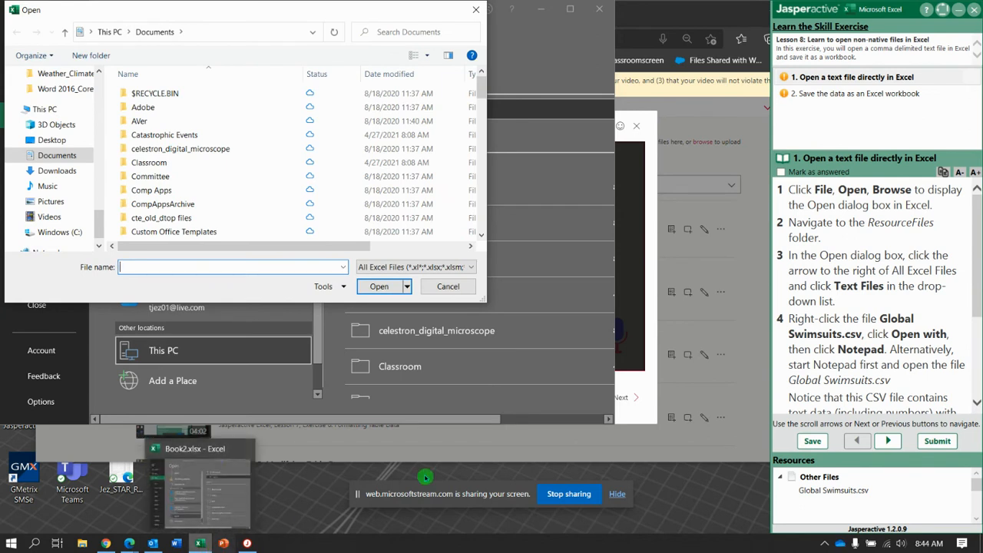
mouse_move(503, 277)
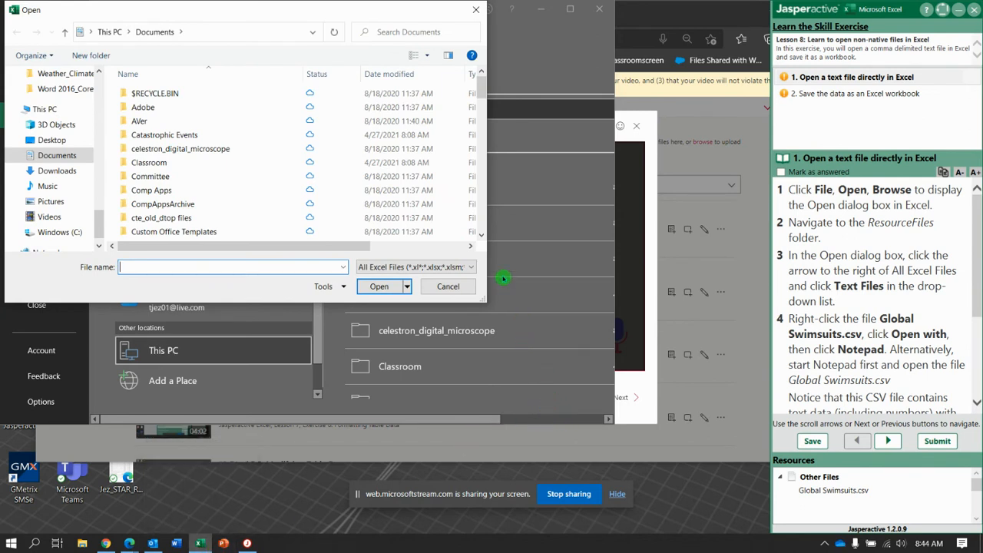
mouse_move(255, 88)
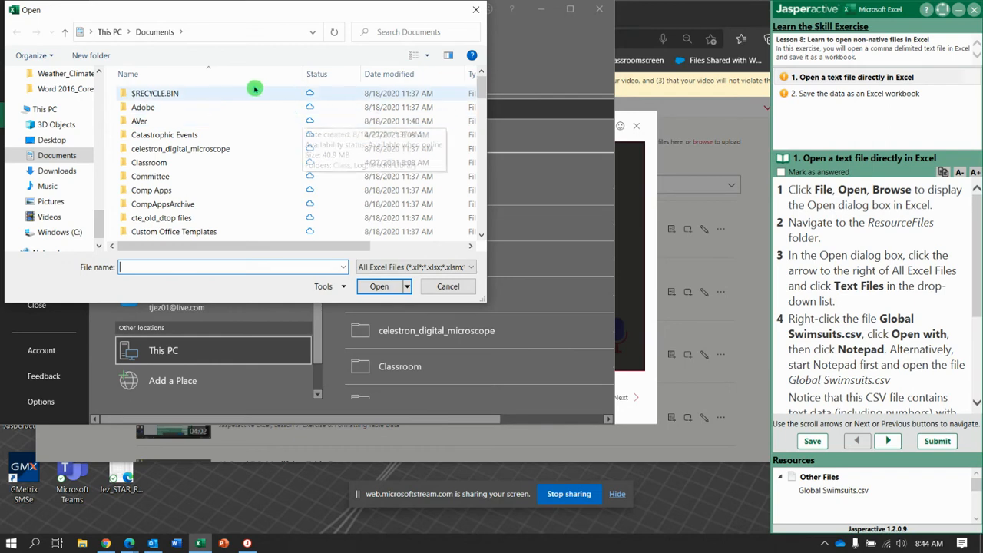
scroll("down", 3)
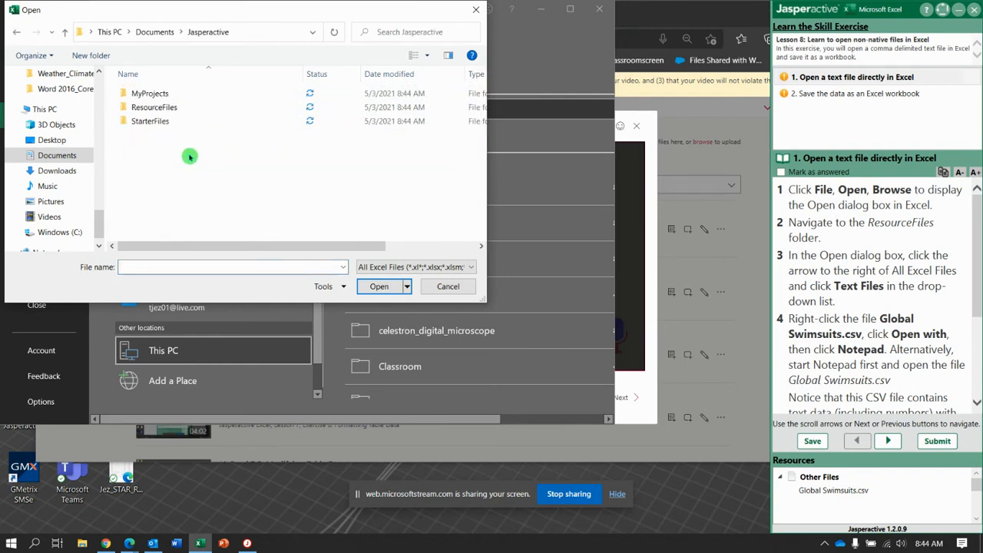
double_click(153, 107)
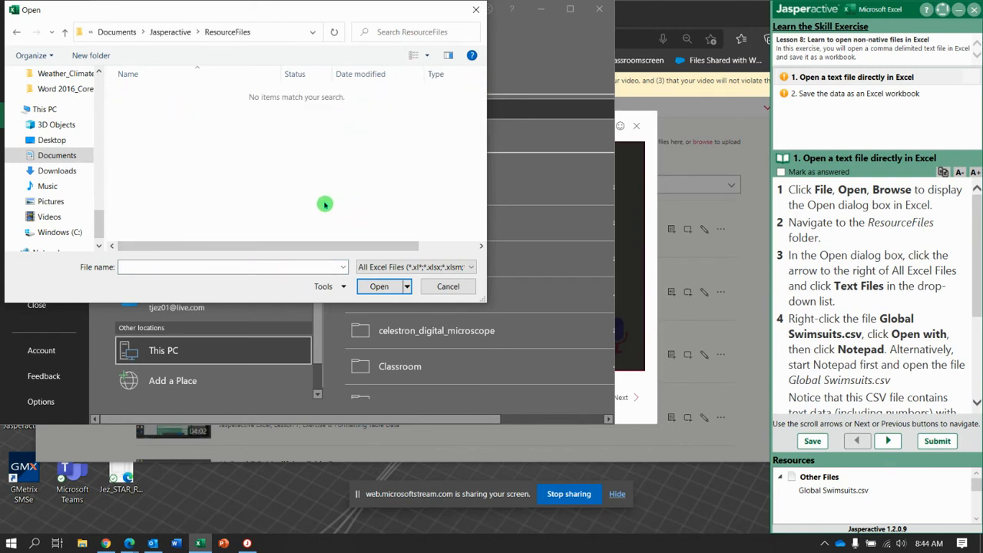
mouse_move(327, 204)
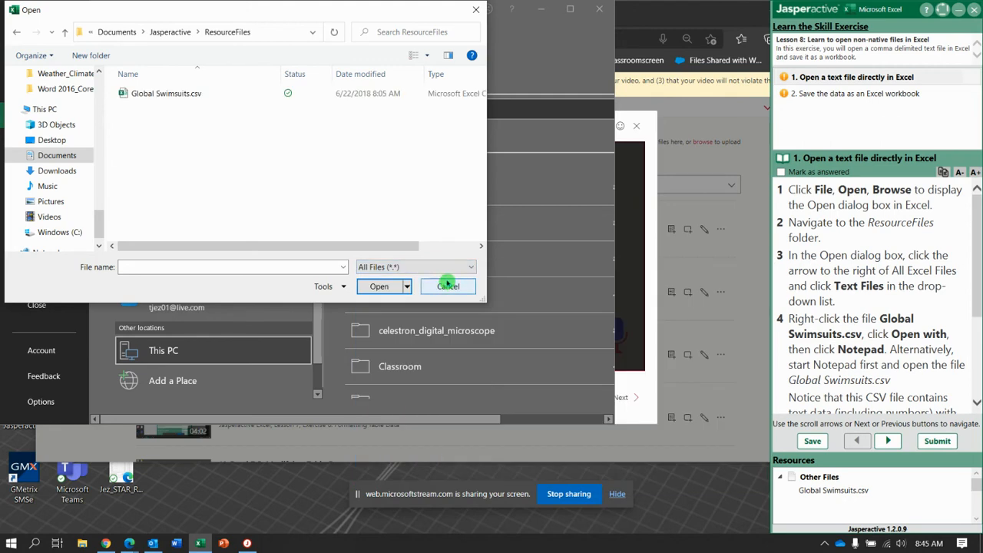
Filter the Open dialog to Text Files and view Global Swimsuits.csv in Notepad.
left_click(414, 266)
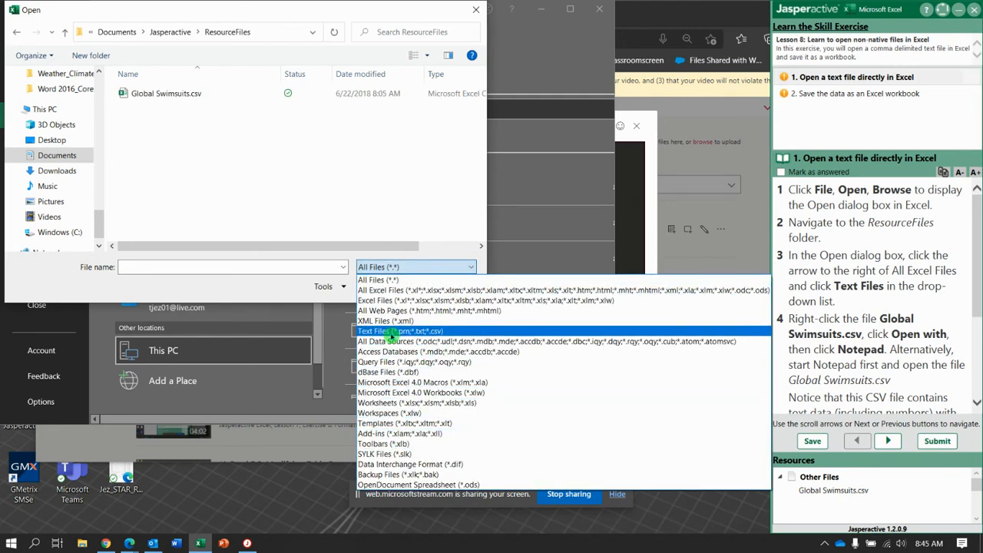
left_click(399, 330)
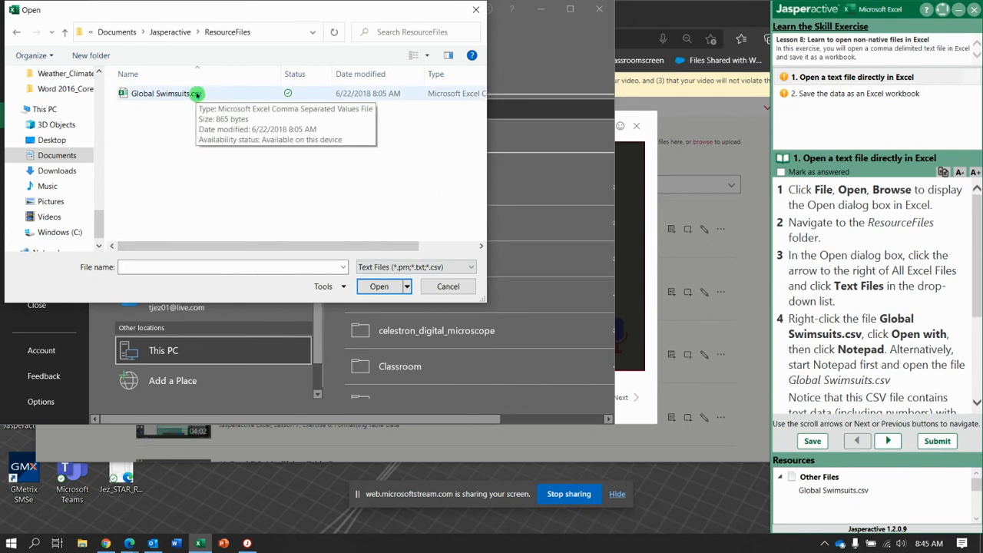
mouse_move(175, 92)
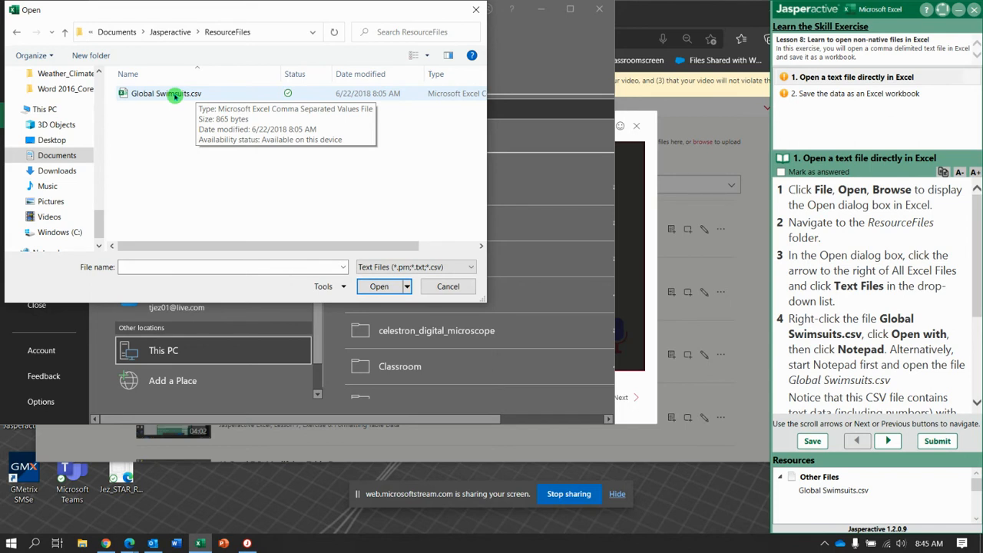
right_click(166, 93)
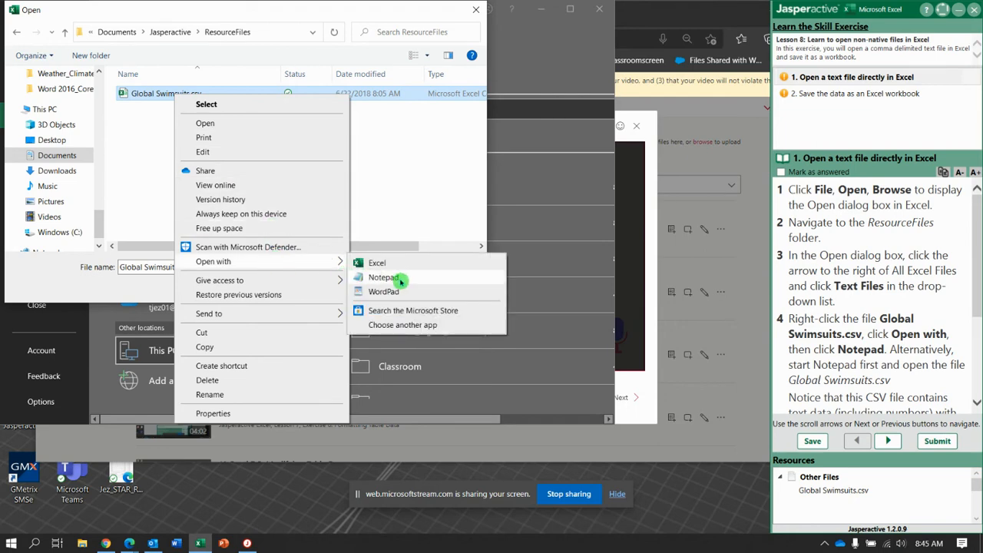
left_click(382, 277)
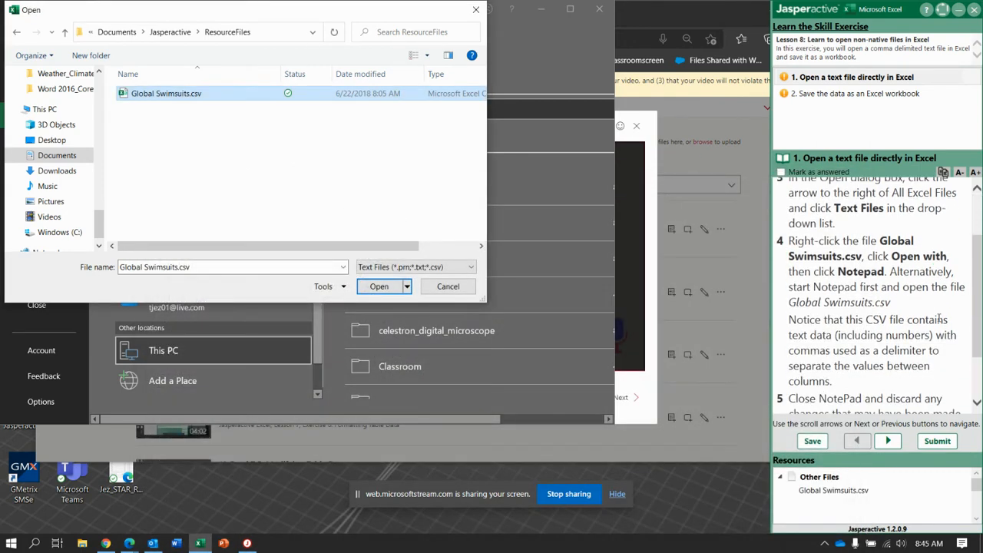
scroll("down", 3)
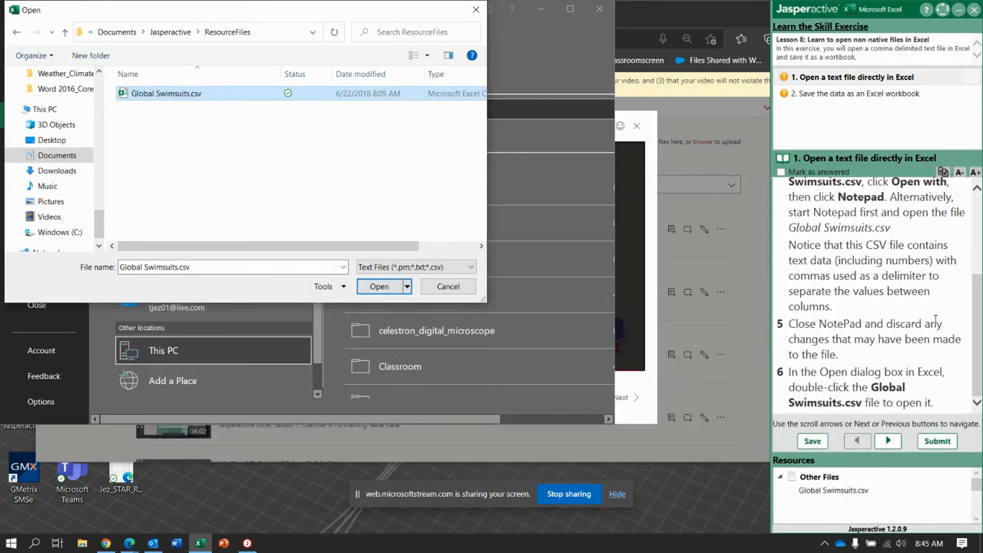
mouse_move(674, 391)
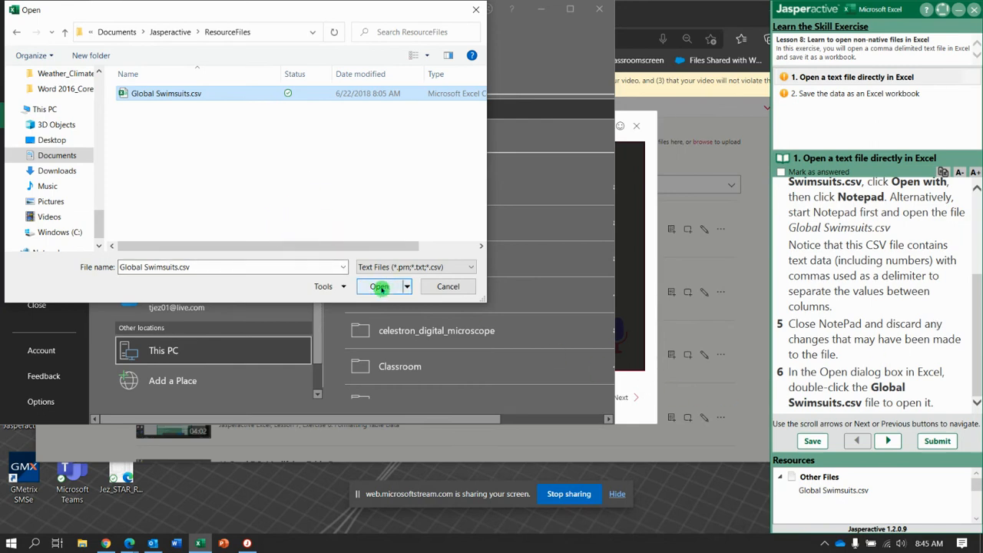
Load Global Swimsuits.csv from the Open dialog to show the Quarter 1–4 brand sales table.
left_click(379, 286)
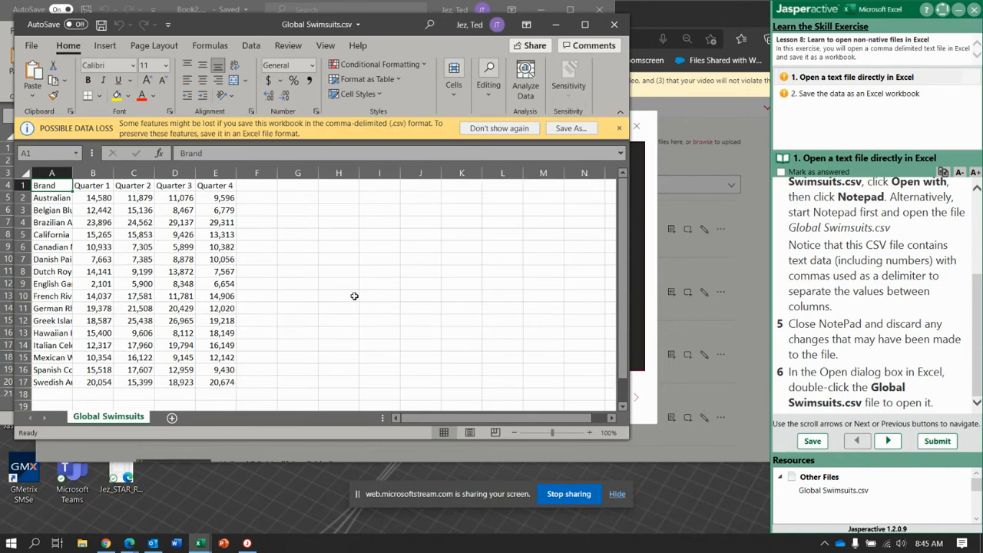
mouse_move(195, 328)
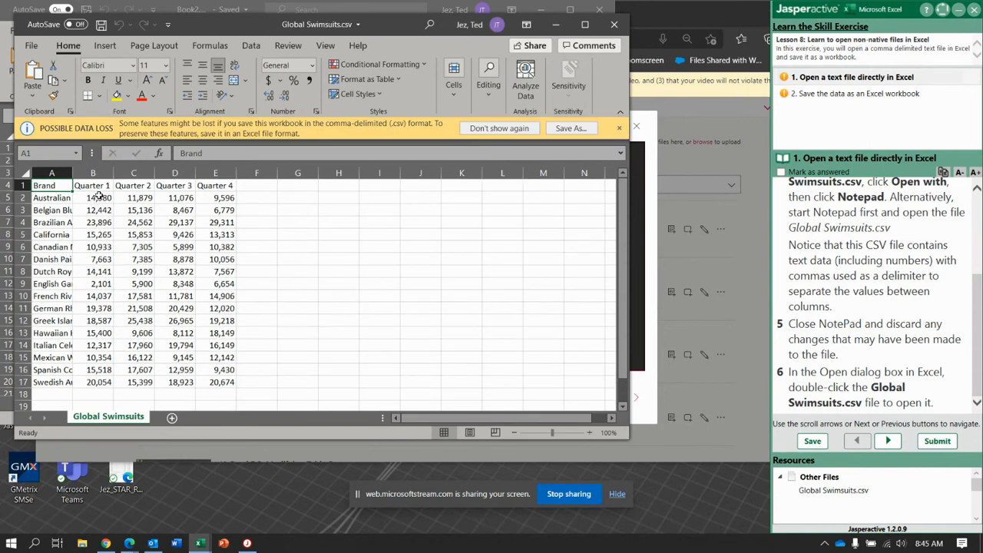
mouse_move(289, 280)
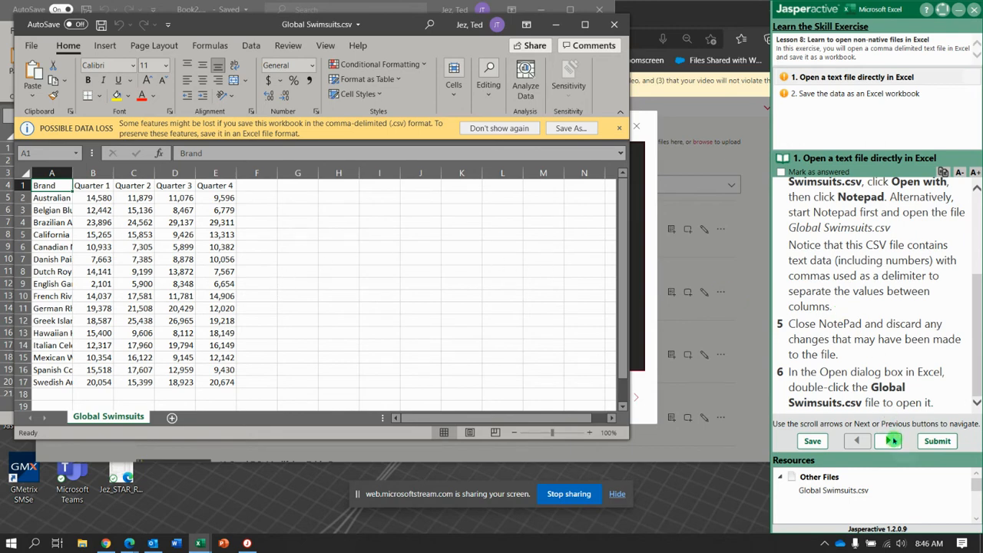
Advance the exercise and AutoFit column A so names like Spanish Costa Brava show fully.
left_click(888, 440)
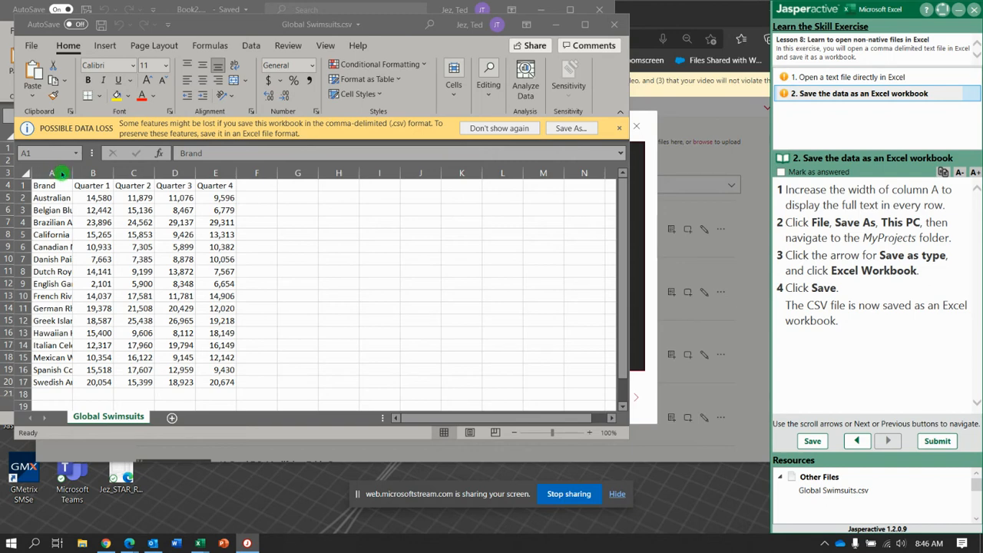
left_click(51, 172)
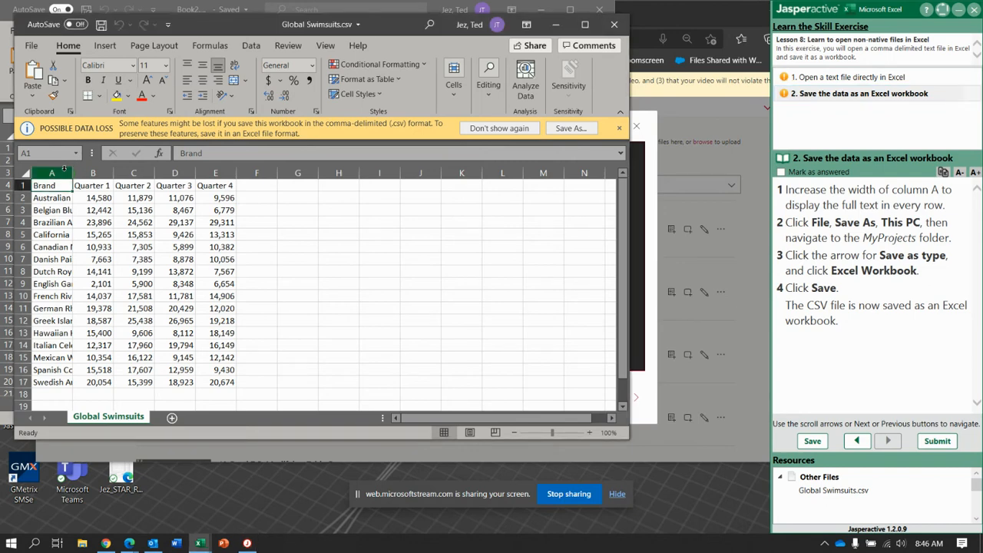
left_click(51, 172)
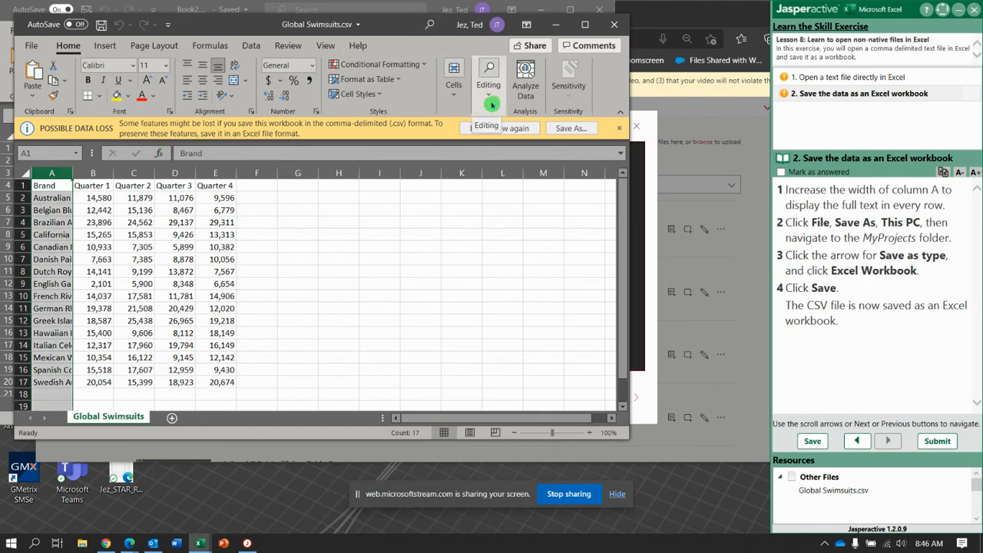
left_click(453, 73)
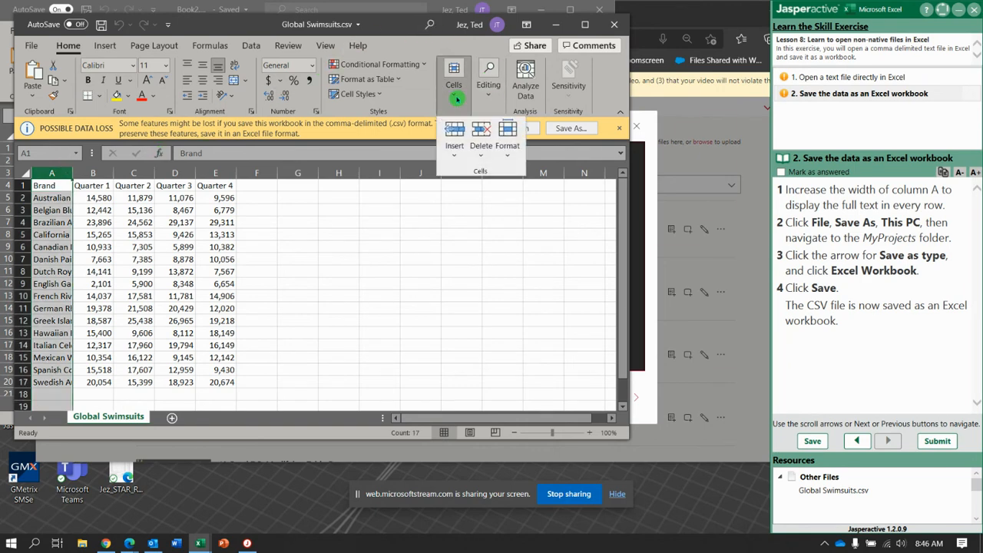
left_click(507, 145)
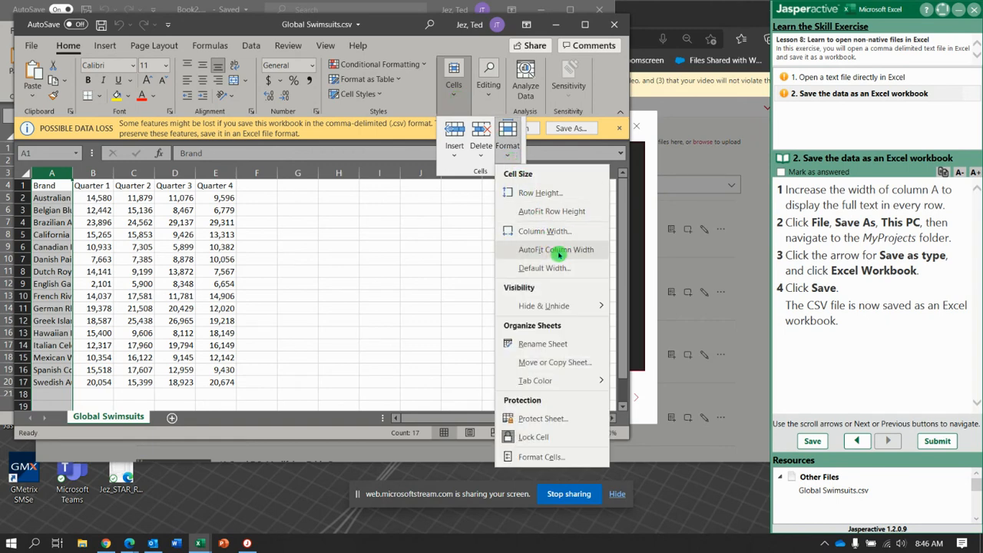
left_click(556, 248)
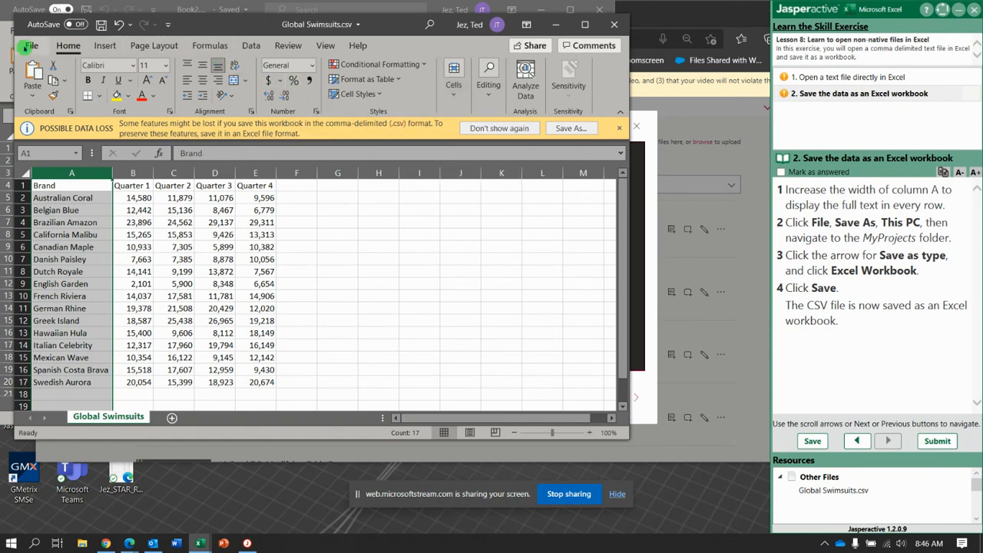
Save Global Swimsuits as an Excel Workbook (*.xlsx) in the MyProjects folder.
left_click(29, 45)
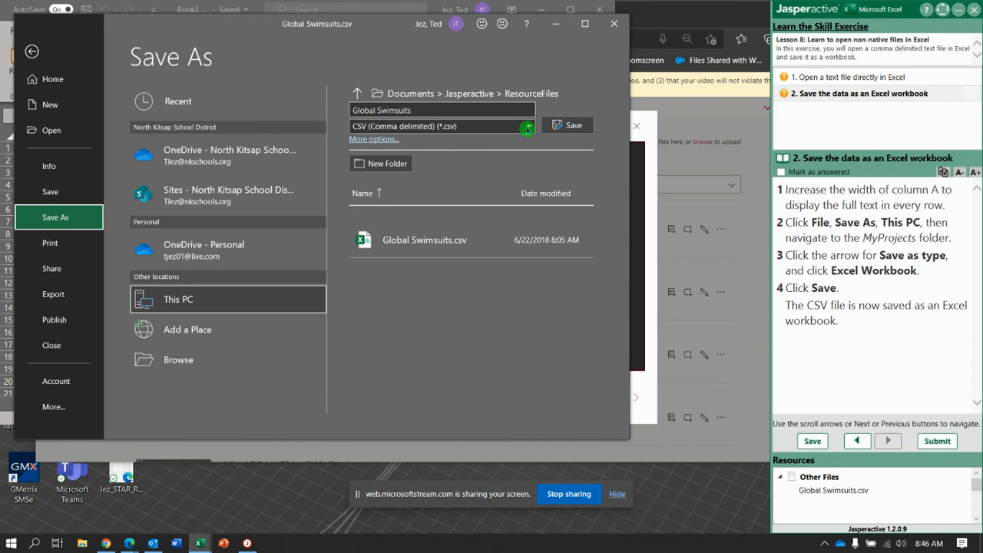
left_click(526, 126)
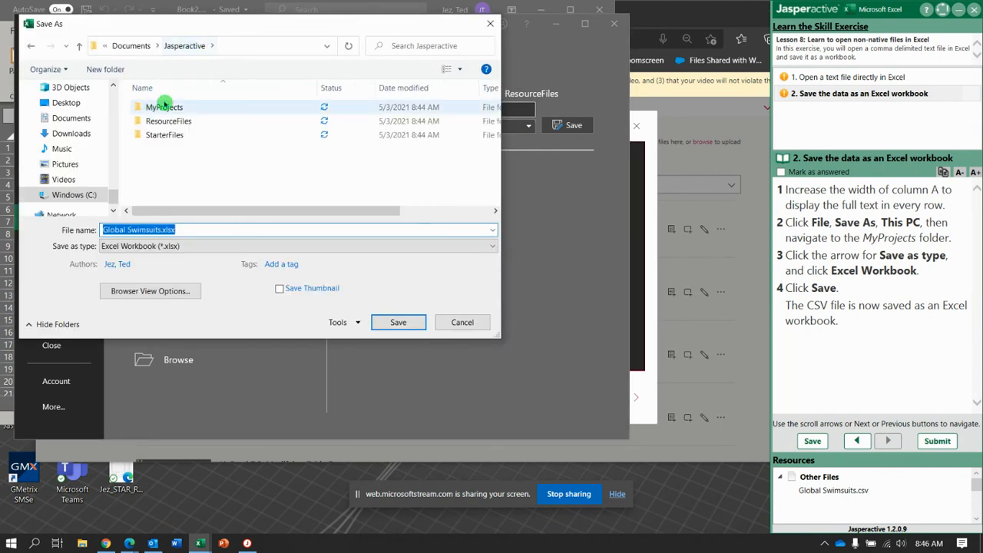
double_click(164, 106)
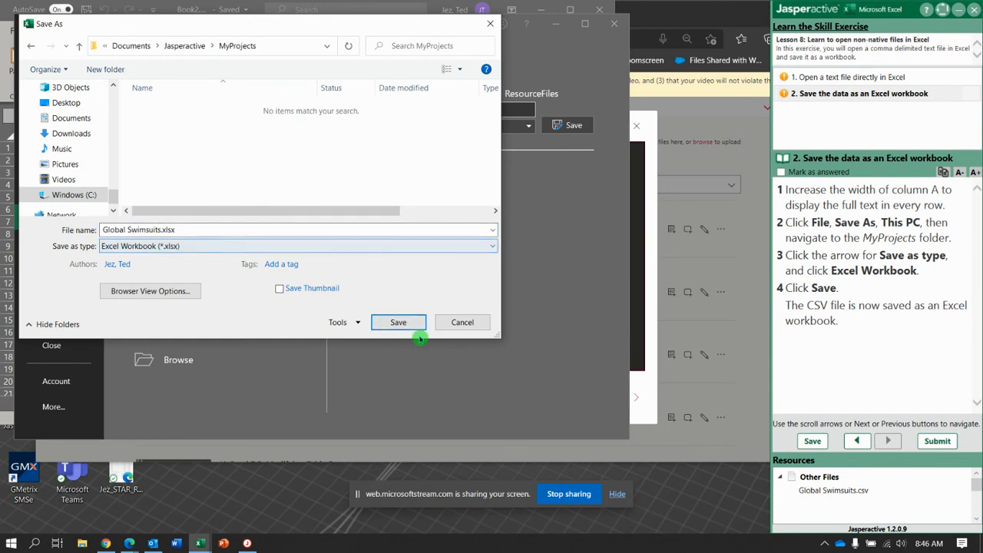
left_click(397, 322)
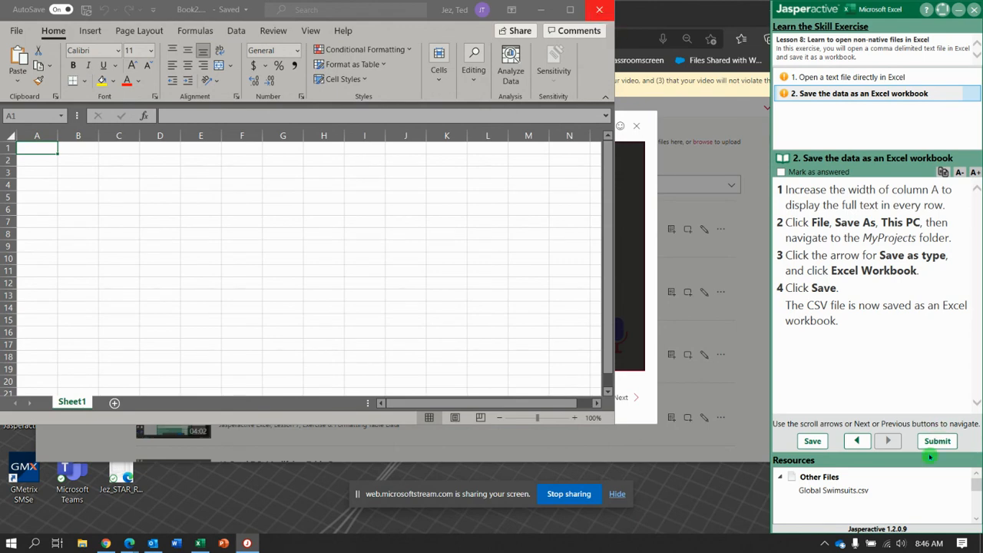
Submit the exercise results, scoring 100%, and return to Jasperactive.
left_click(936, 440)
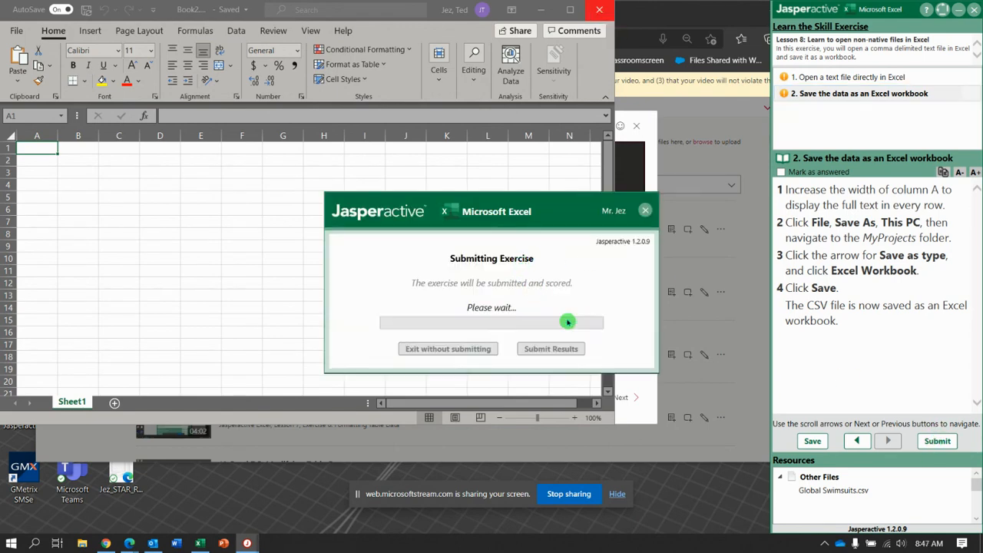
left_click(551, 347)
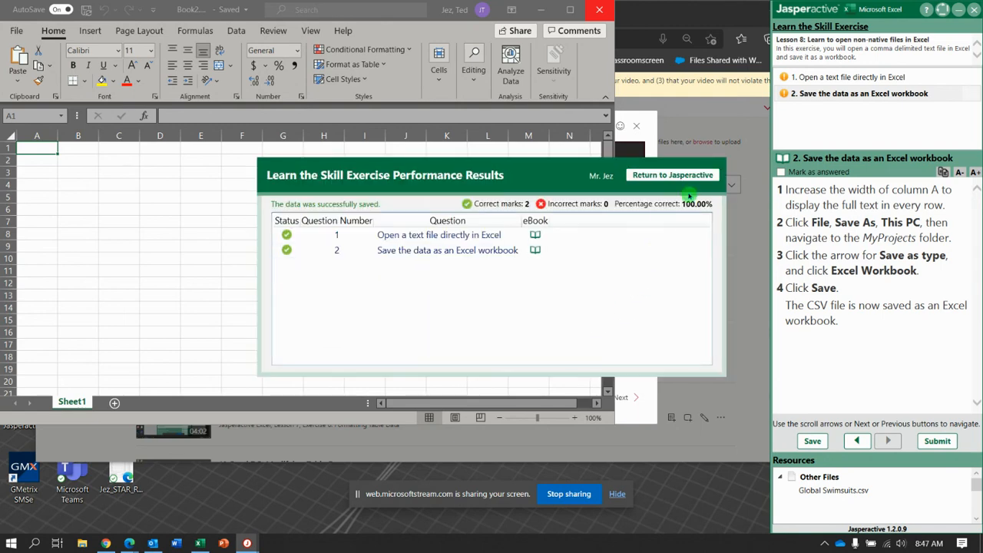
left_click(671, 175)
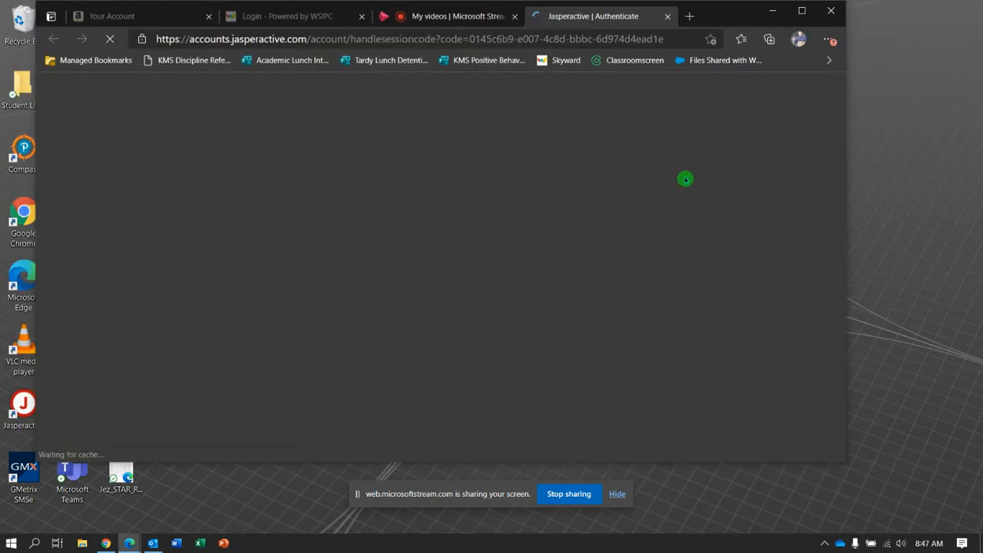